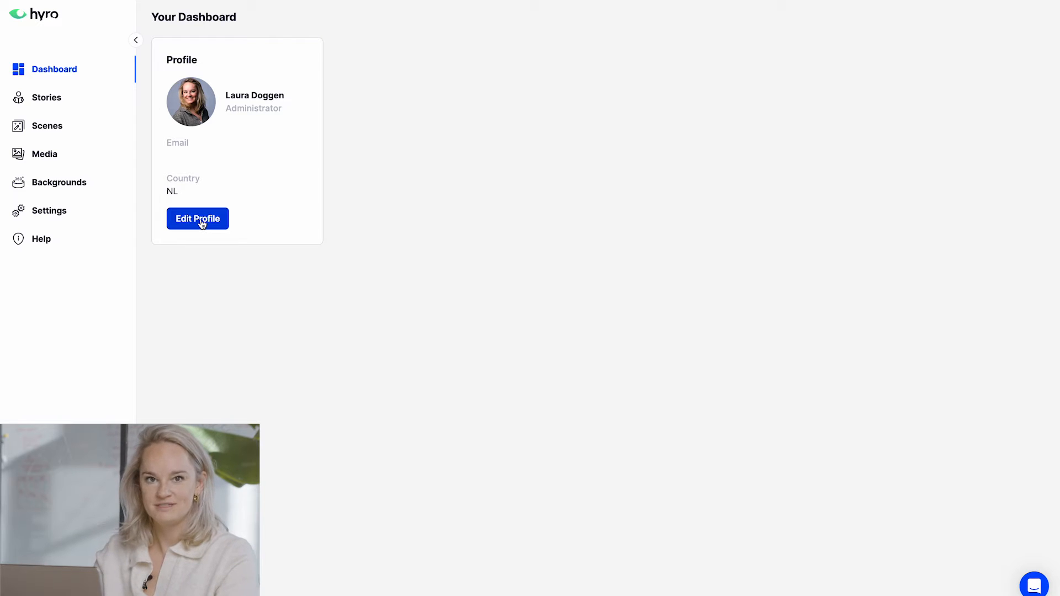
Step: Tour the Stories, Scenes, Media, Backgrounds and Settings pages, ending back on the empty My Stories list
{"action": "left_click", "coordinate": [46, 97]}
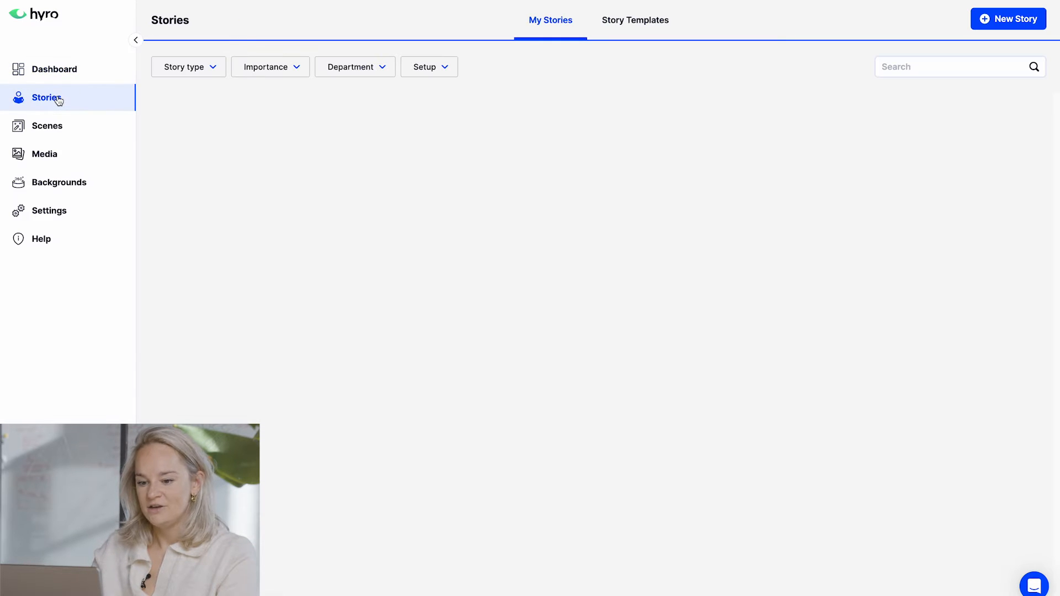
{"action": "left_click", "coordinate": [46, 126]}
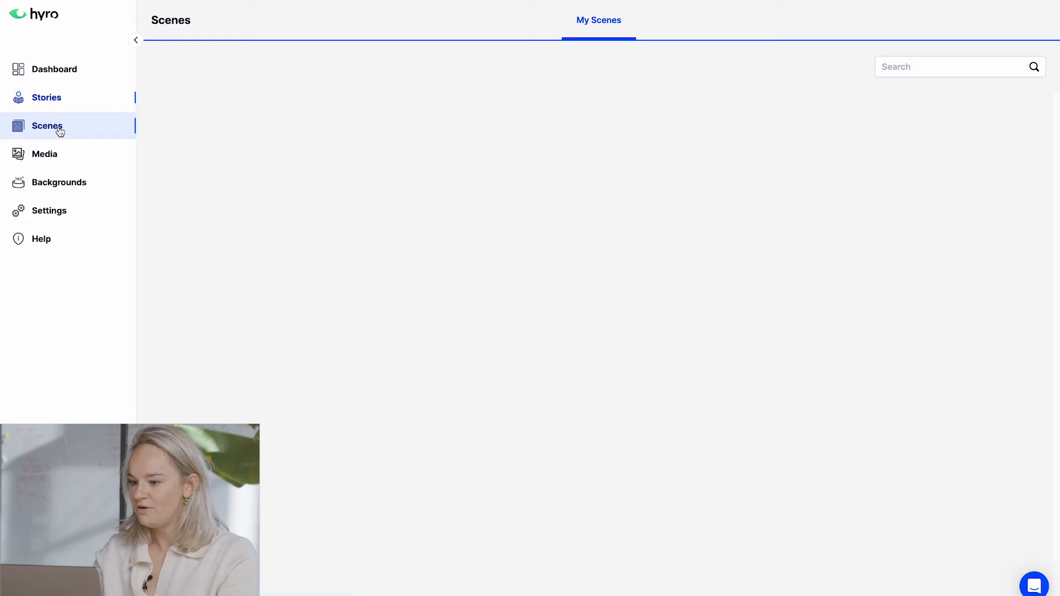
{"action": "left_click", "coordinate": [45, 153]}
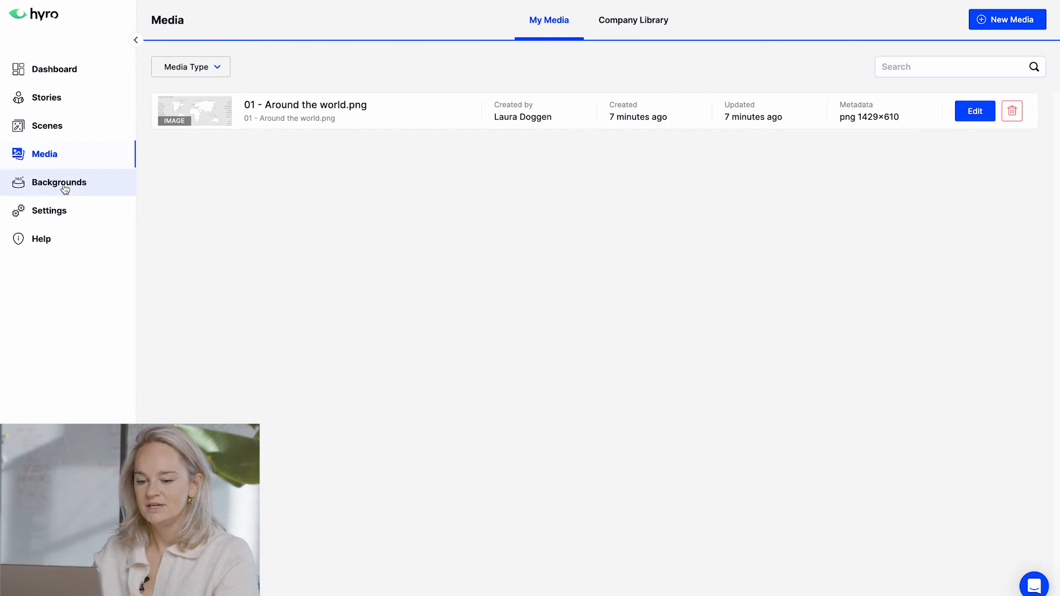
{"action": "left_click", "coordinate": [59, 182]}
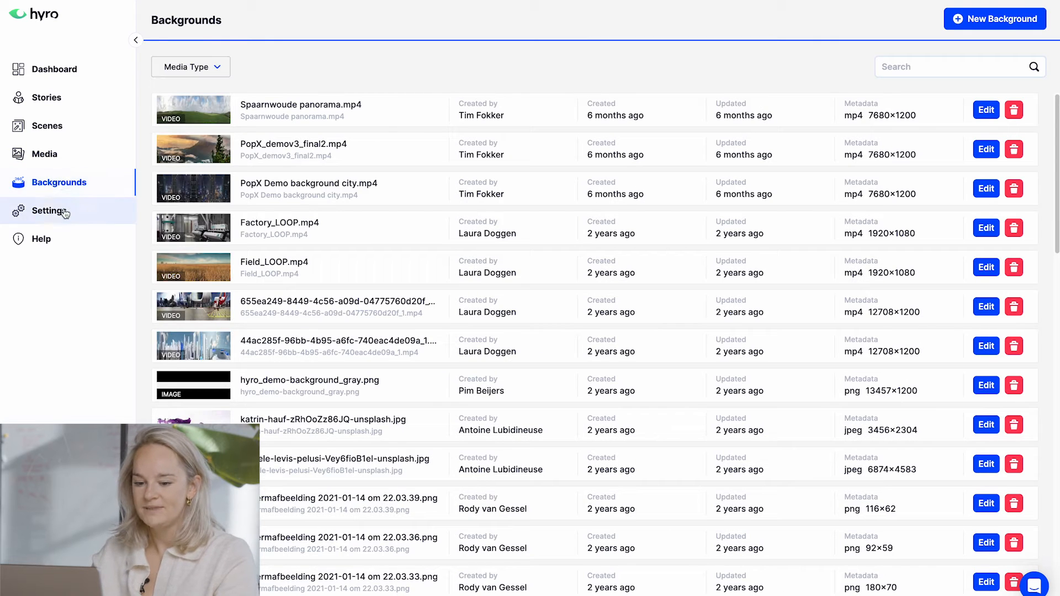
{"action": "left_click", "coordinate": [50, 210]}
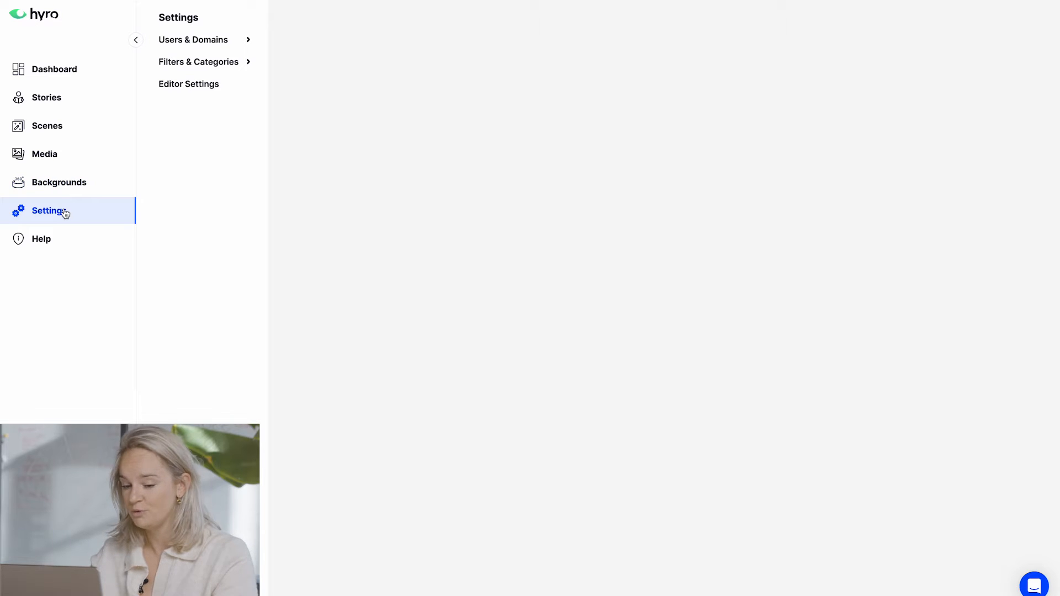
{"action": "mouse_move", "coordinate": [77, 104]}
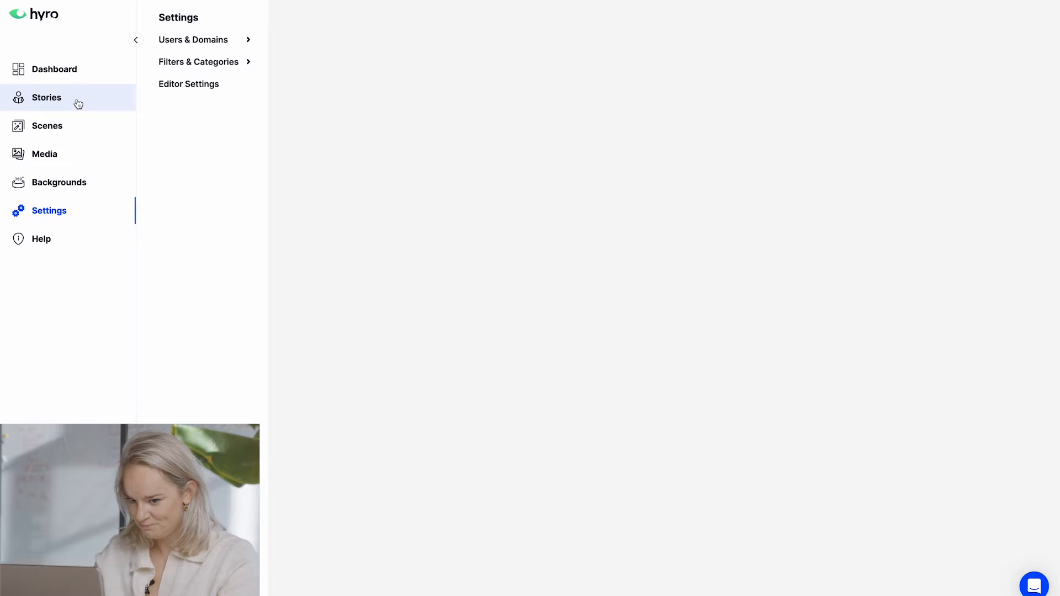
{"action": "left_click", "coordinate": [47, 98]}
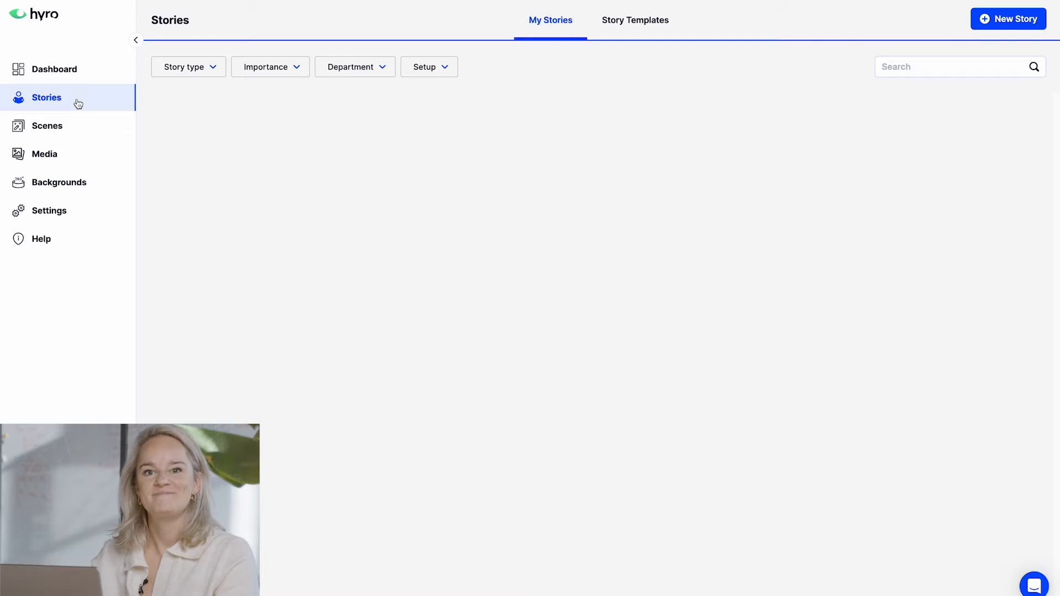
{"action": "mouse_move", "coordinate": [862, 159]}
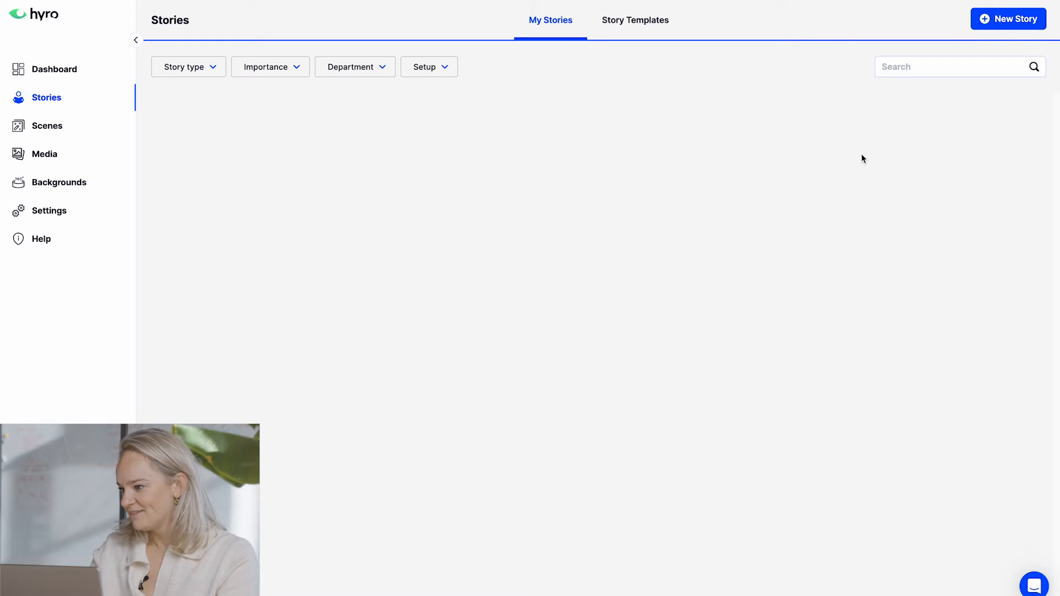
Step: Start a new story titled 'Title' with PopIX as its base setup
{"action": "left_click", "coordinate": [1008, 19]}
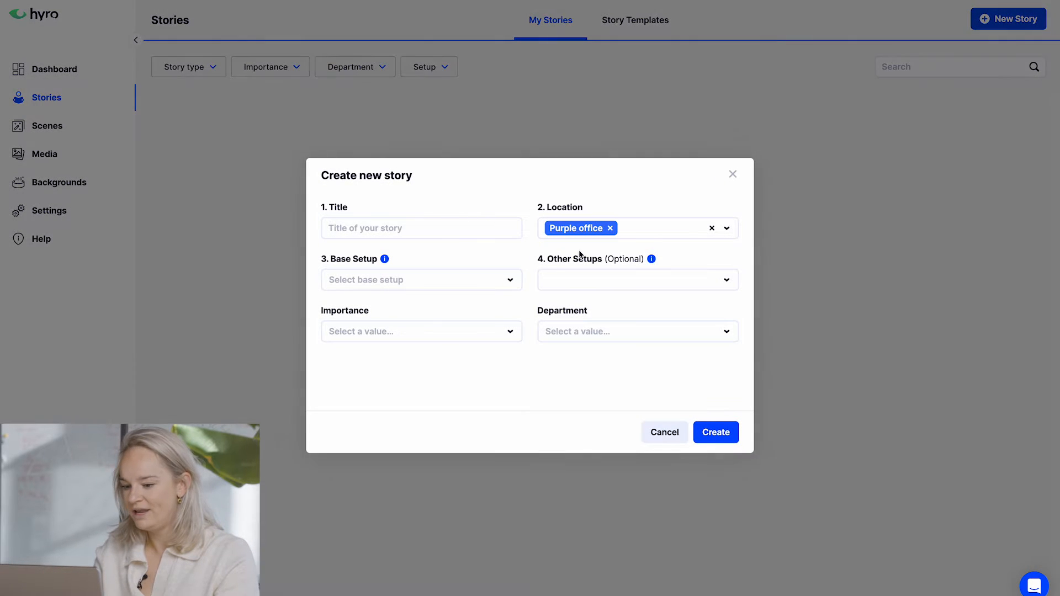
{"action": "left_click", "coordinate": [420, 228]}
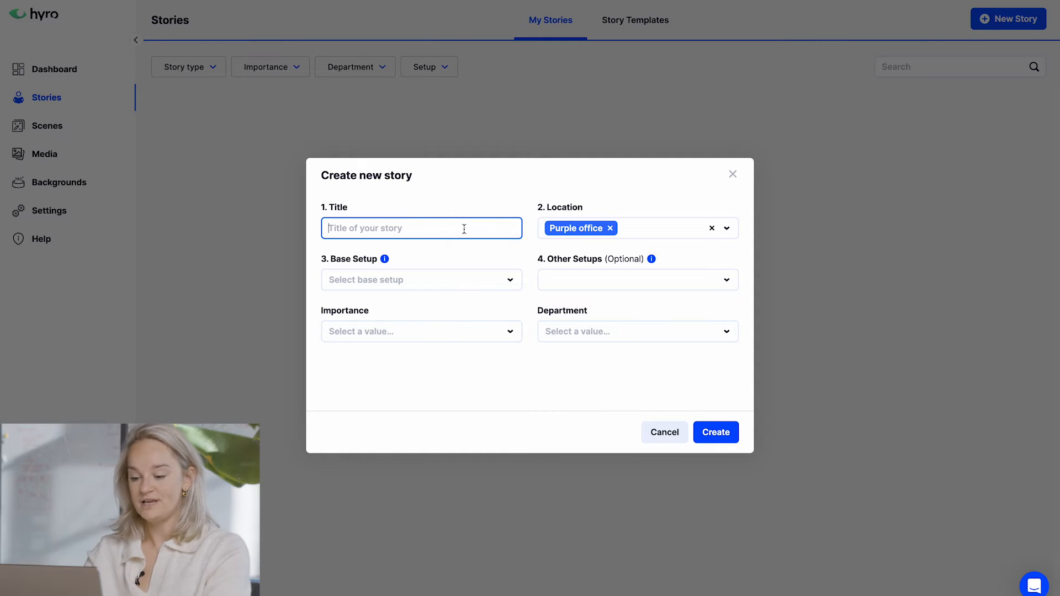
{"action": "type", "text": "Title"}
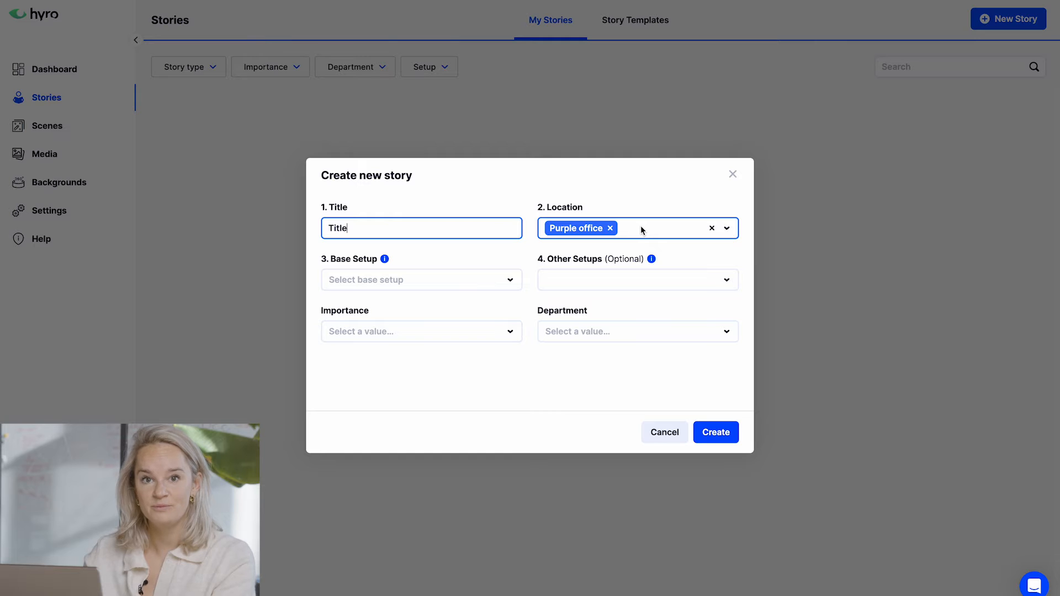
{"action": "mouse_move", "coordinate": [570, 246]}
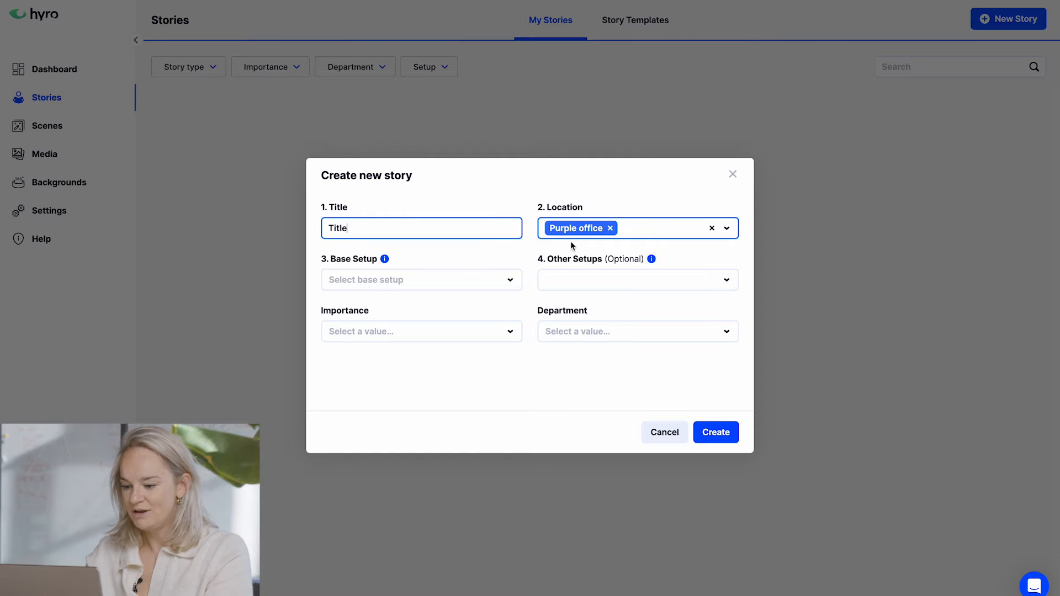
{"action": "left_click", "coordinate": [420, 279]}
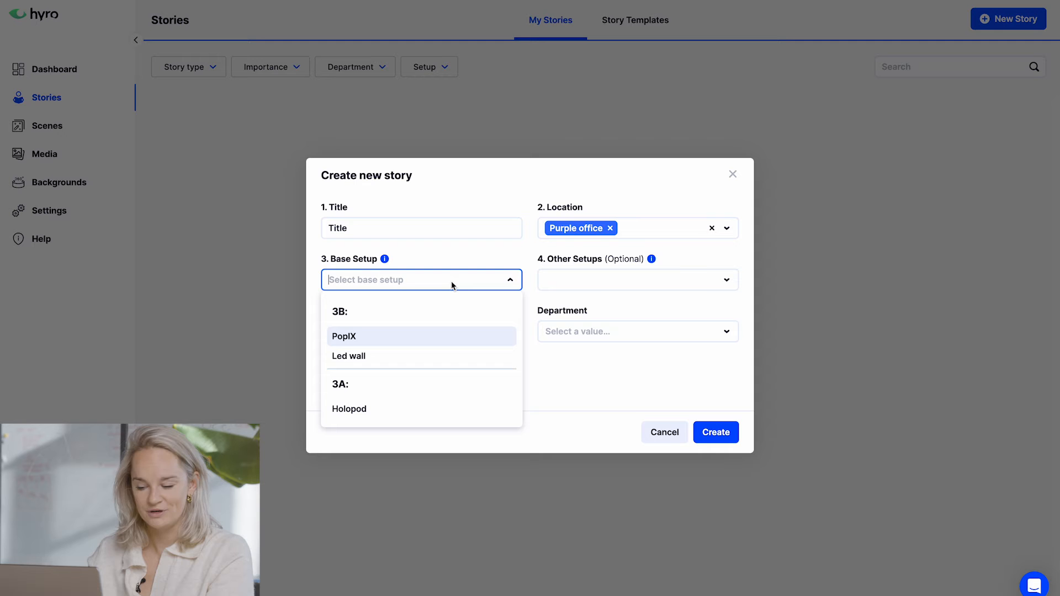
{"action": "mouse_move", "coordinate": [387, 343]}
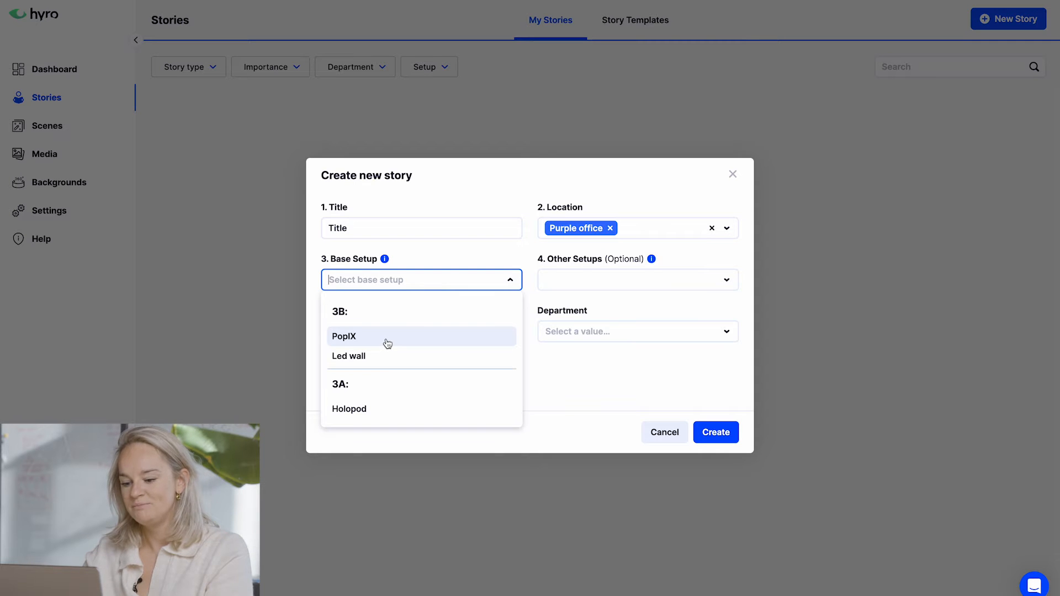
{"action": "left_click", "coordinate": [344, 335]}
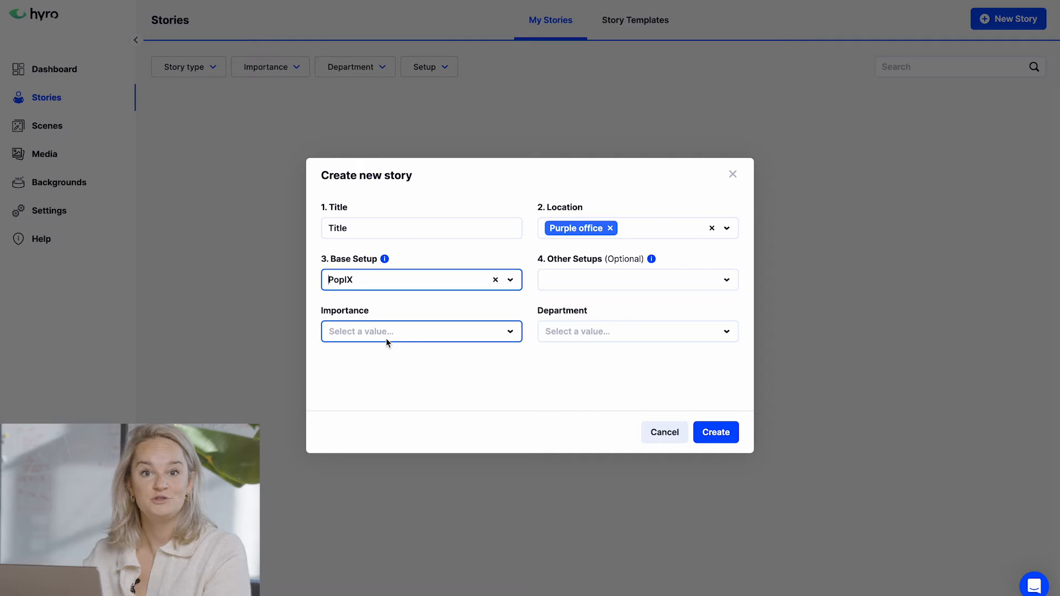
{"action": "mouse_move", "coordinate": [620, 310]}
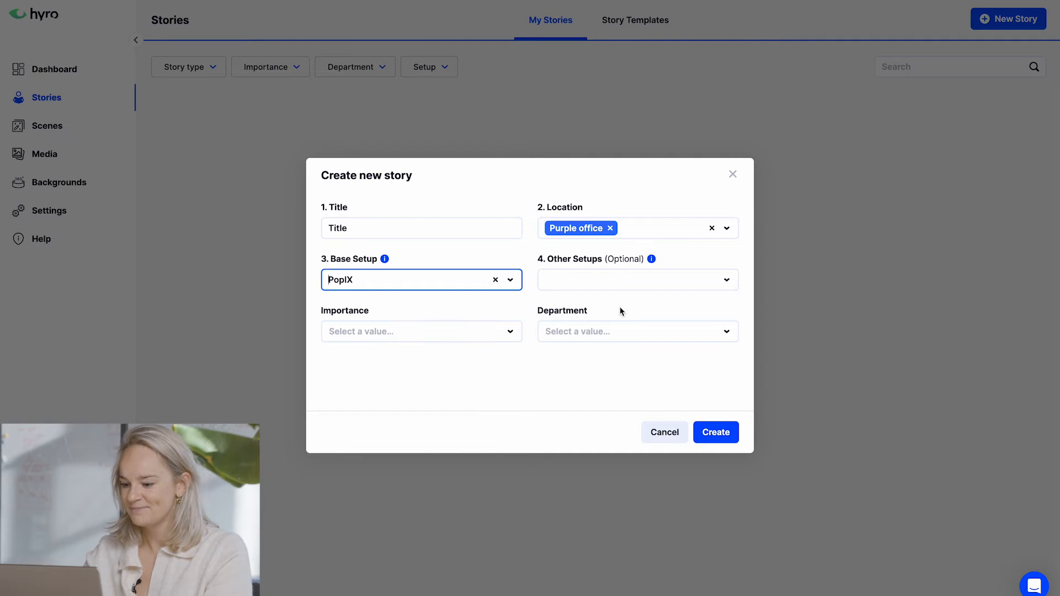
Step: Set High importance and the Marketing department, then create the story to open its editor
{"action": "left_click", "coordinate": [635, 279]}
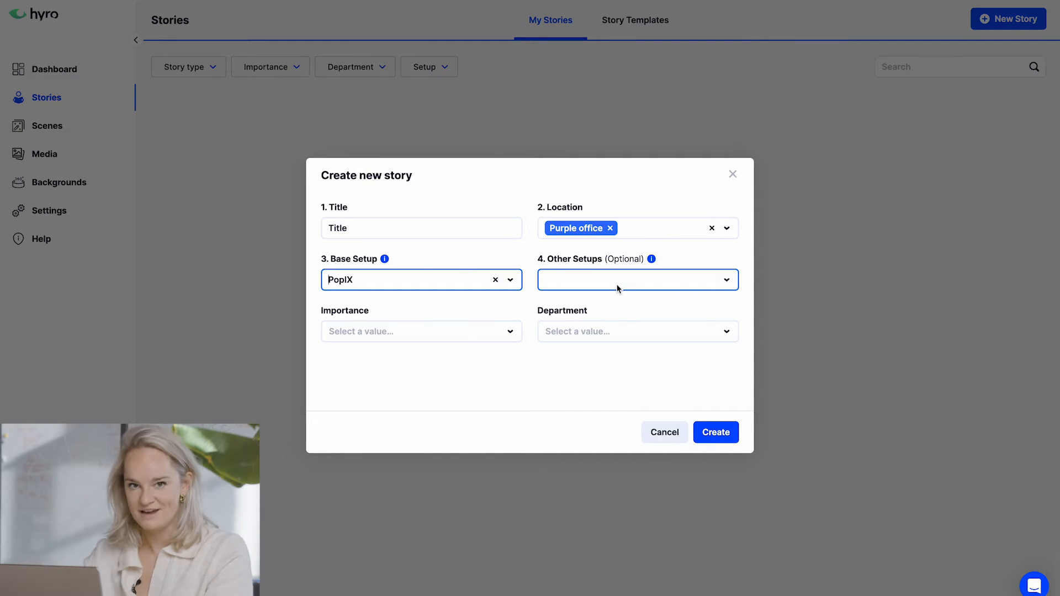
{"action": "left_click", "coordinate": [421, 331]}
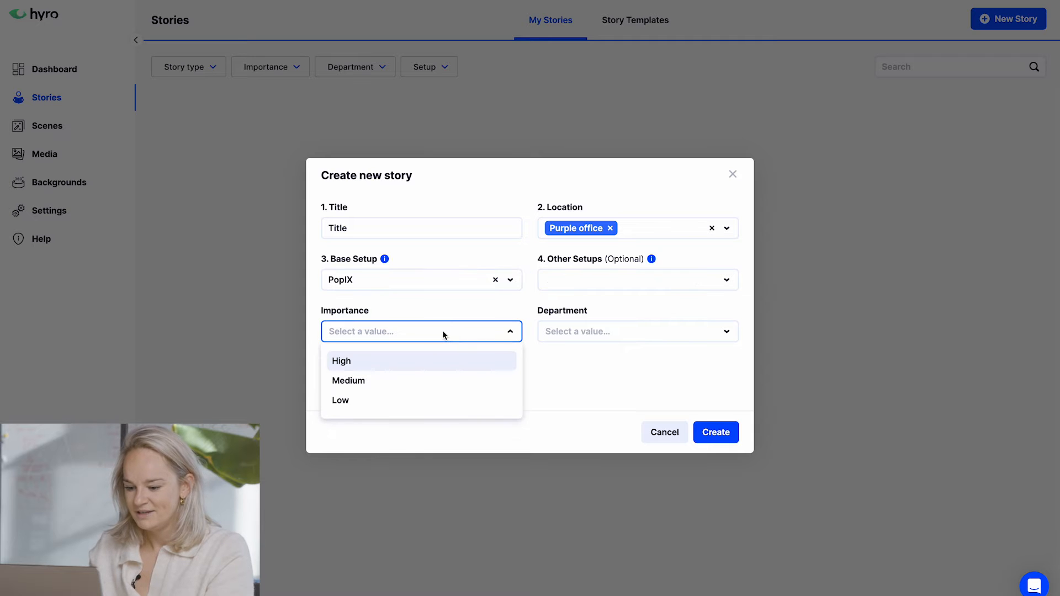
{"action": "mouse_move", "coordinate": [408, 366]}
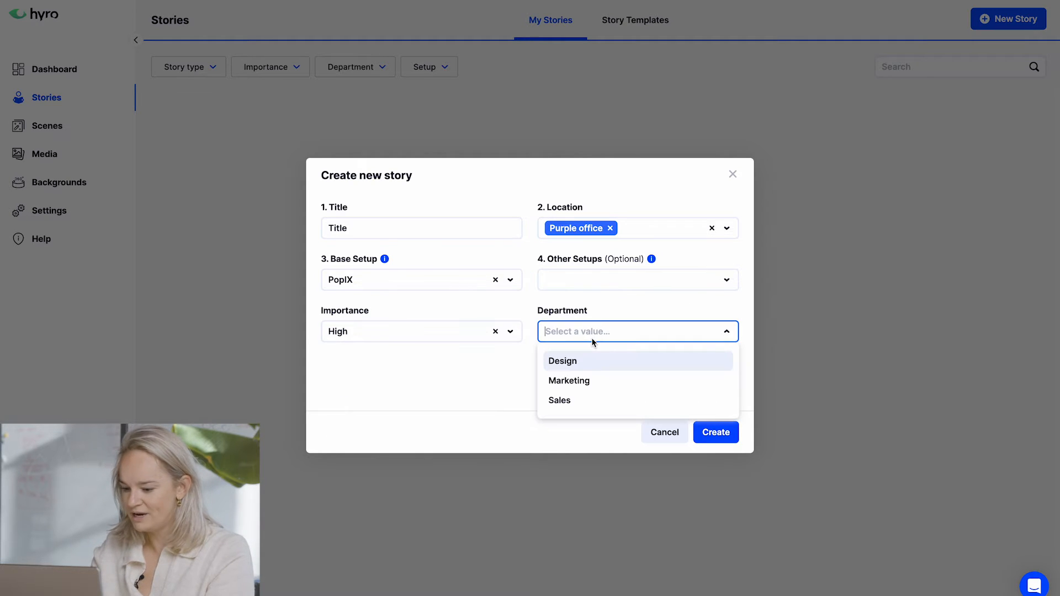
{"action": "left_click", "coordinate": [569, 381]}
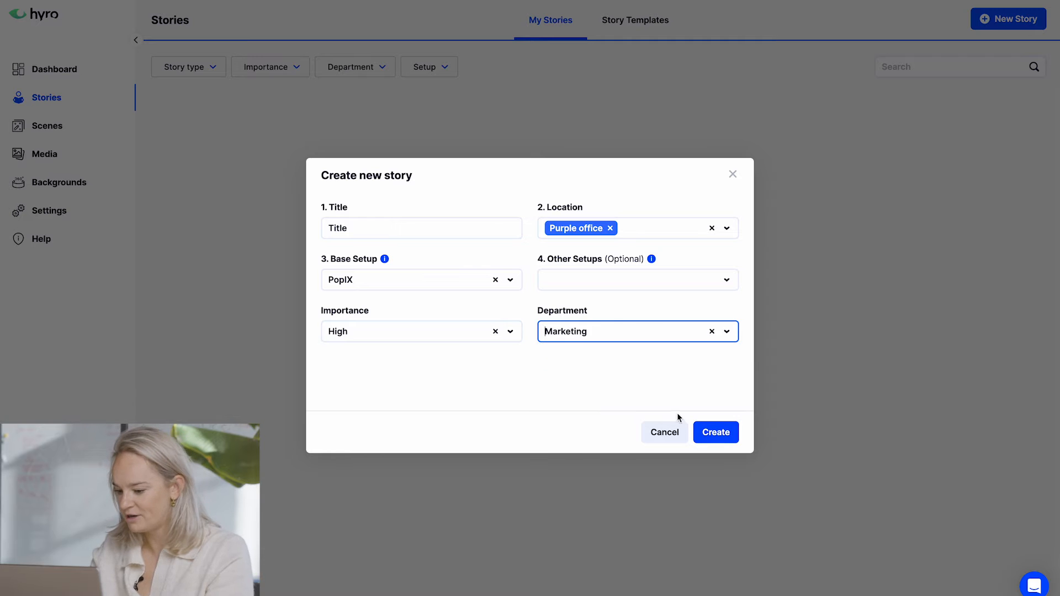
{"action": "left_click", "coordinate": [715, 432]}
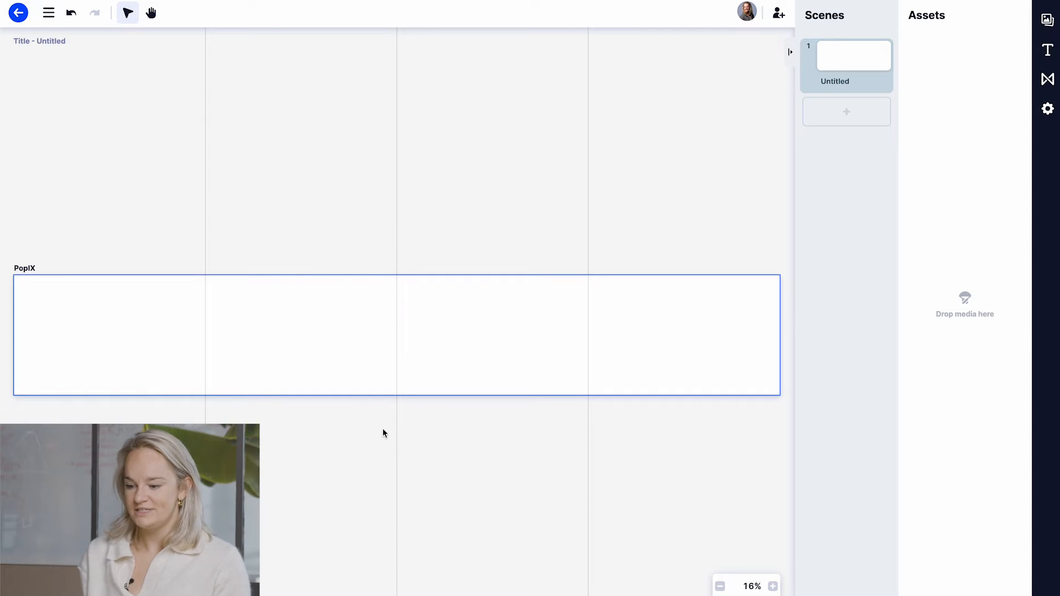
{"action": "mouse_move", "coordinate": [93, 309]}
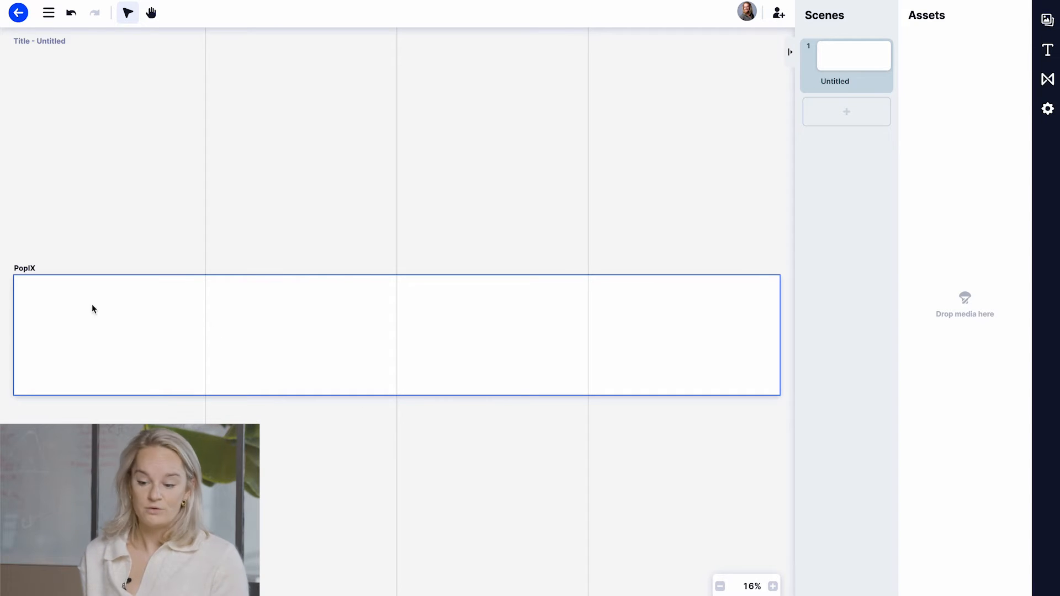
{"action": "mouse_move", "coordinate": [454, 345]}
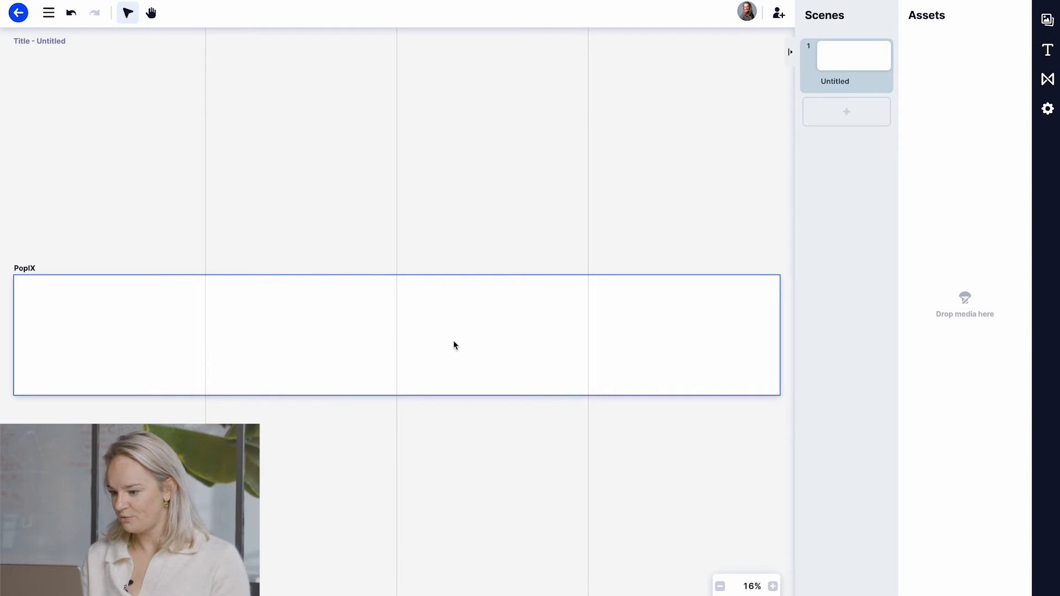
{"action": "mouse_move", "coordinate": [664, 323]}
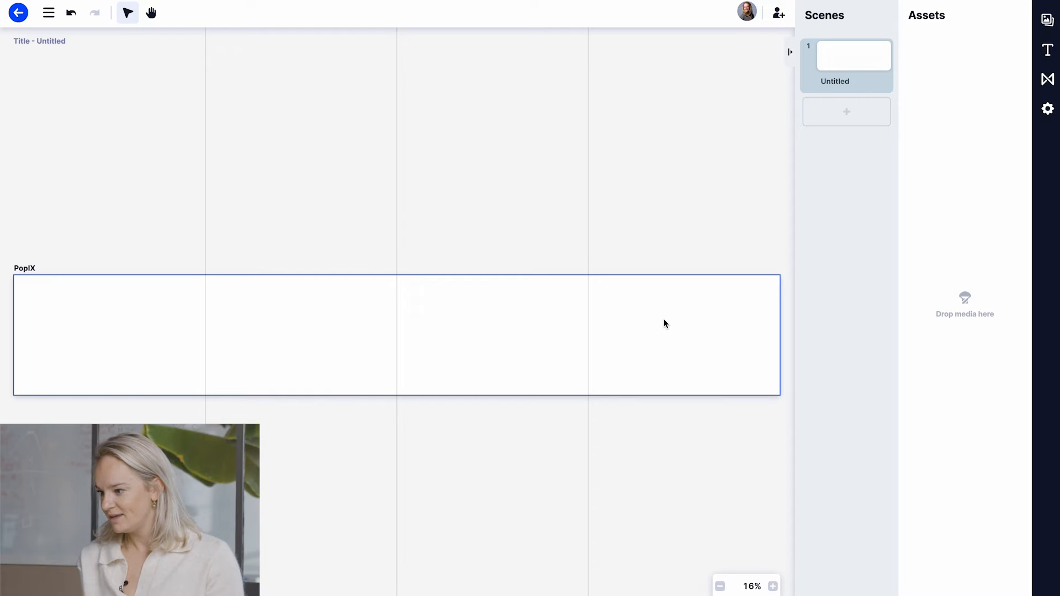
{"action": "mouse_move", "coordinate": [1047, 20]}
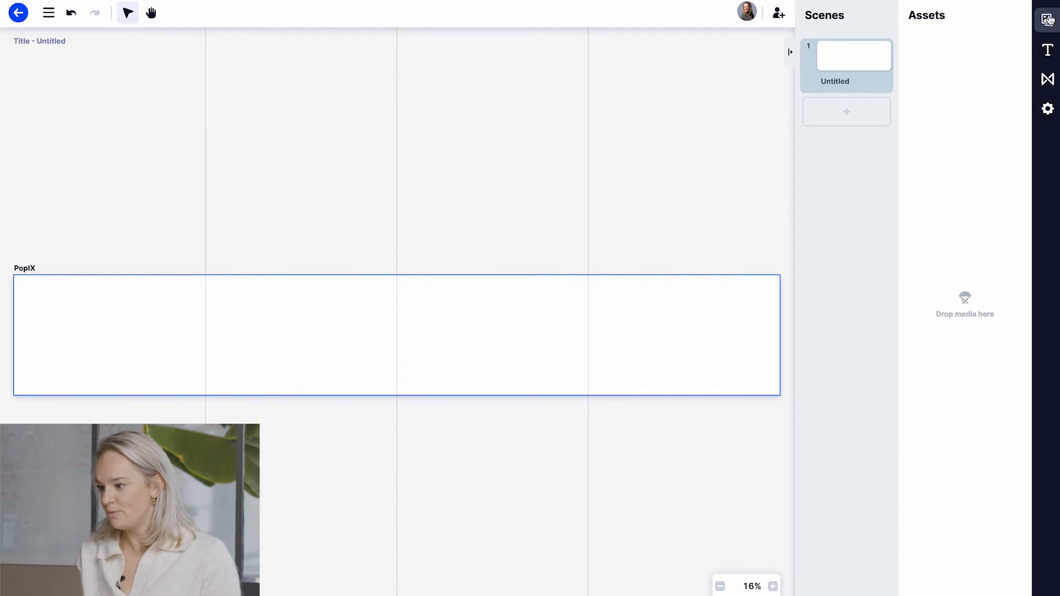
{"action": "mouse_move", "coordinate": [1046, 50]}
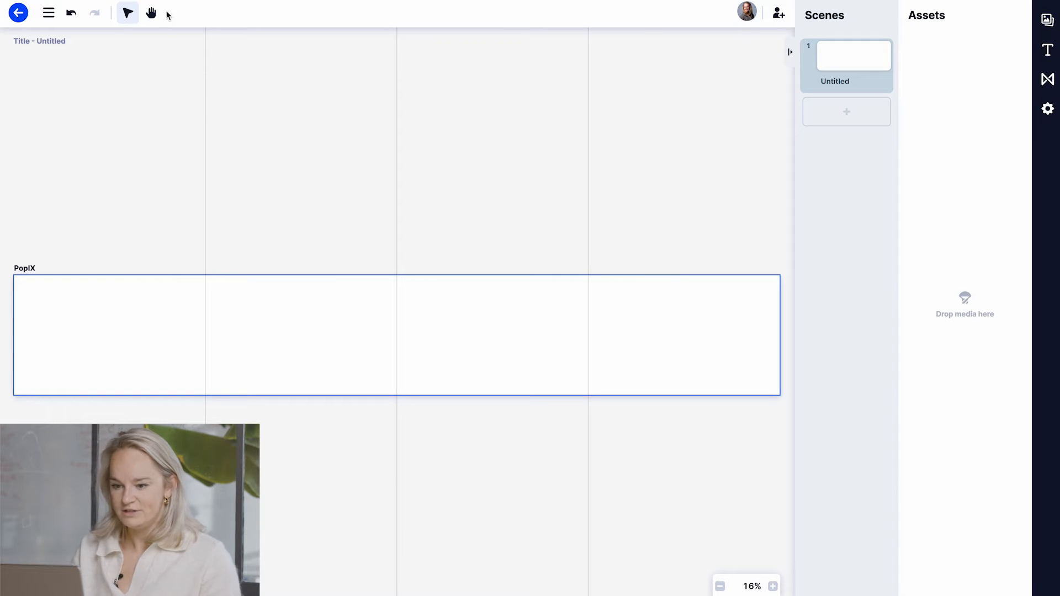
{"action": "mouse_move", "coordinate": [652, 13]}
{"action": "type", "text": "D"}
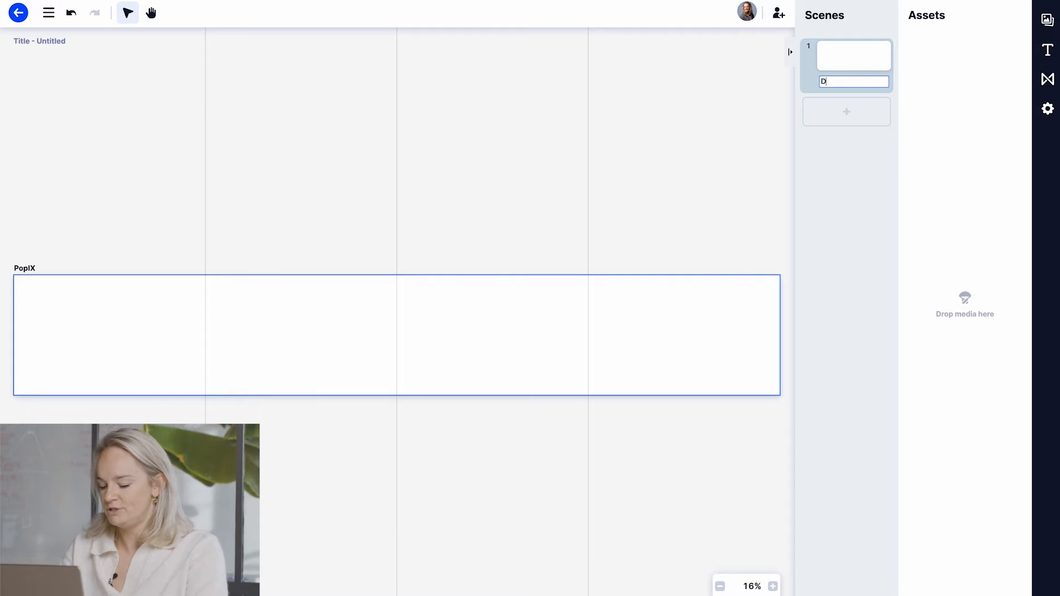
Step: Name scene 1 'Demo' and choose Purple Demo.mp4 from the Backgrounds media collection
{"action": "type", "text": "emo"}
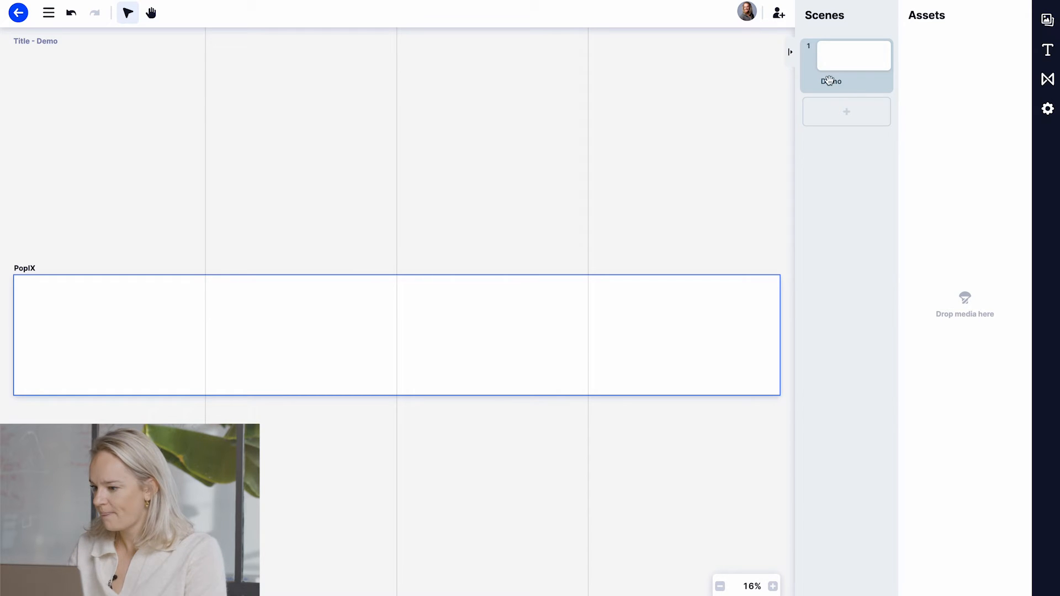
{"action": "left_click", "coordinate": [846, 64]}
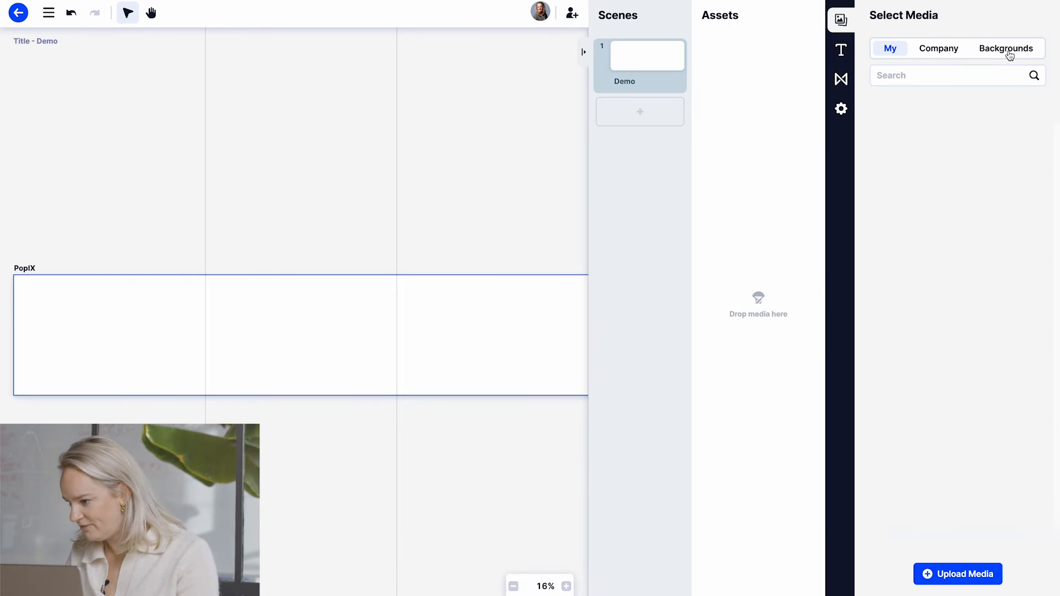
{"action": "left_click", "coordinate": [1005, 47]}
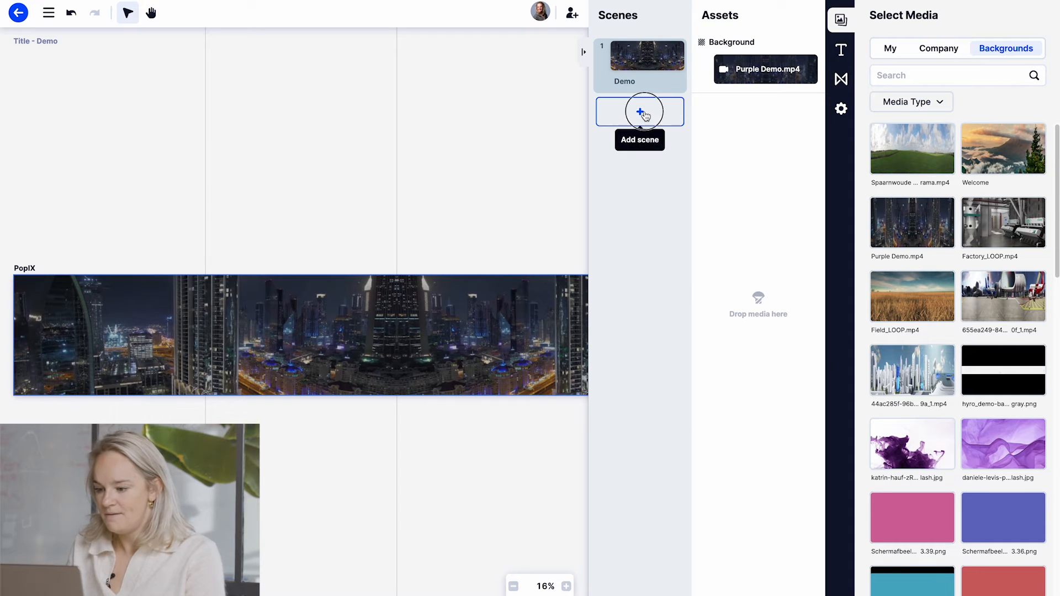
Step: Add a second scene named 'Welcome' and give it the purple silk background image
{"action": "left_click", "coordinate": [639, 111]}
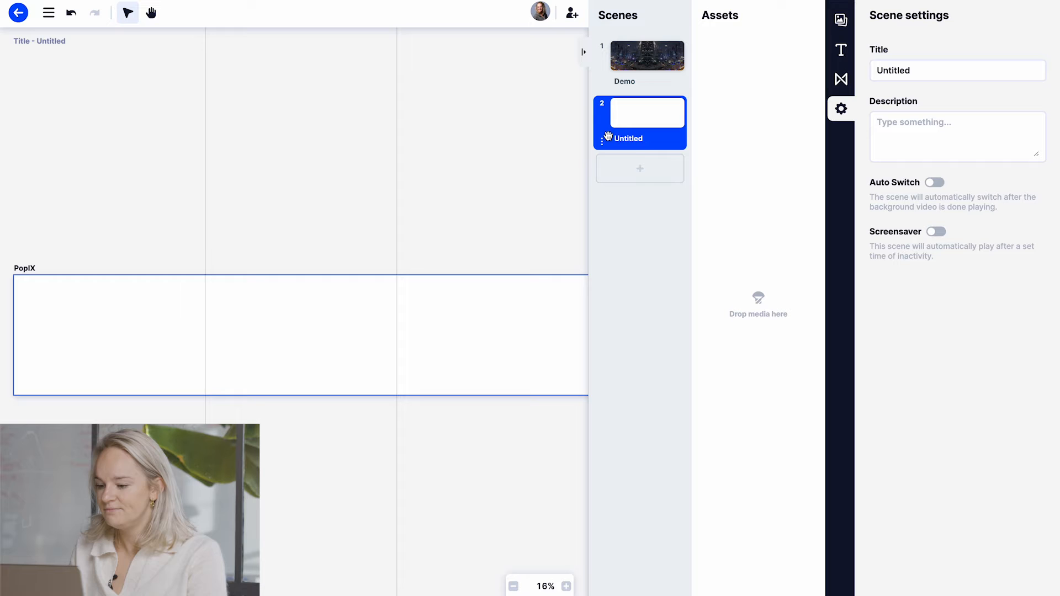
{"action": "type", "text": "Wel"}
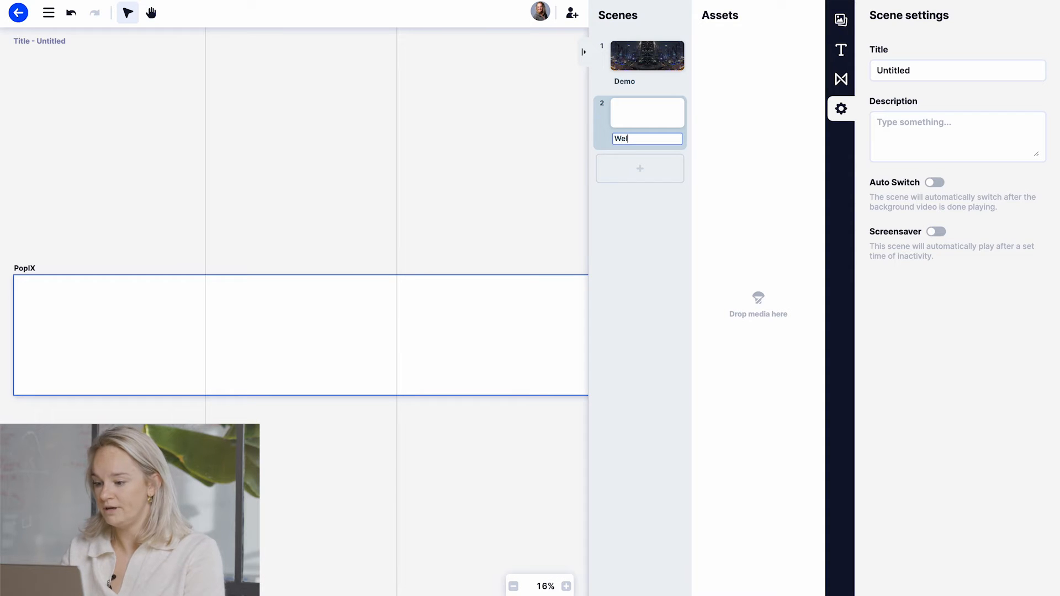
{"action": "type", "text": "come"}
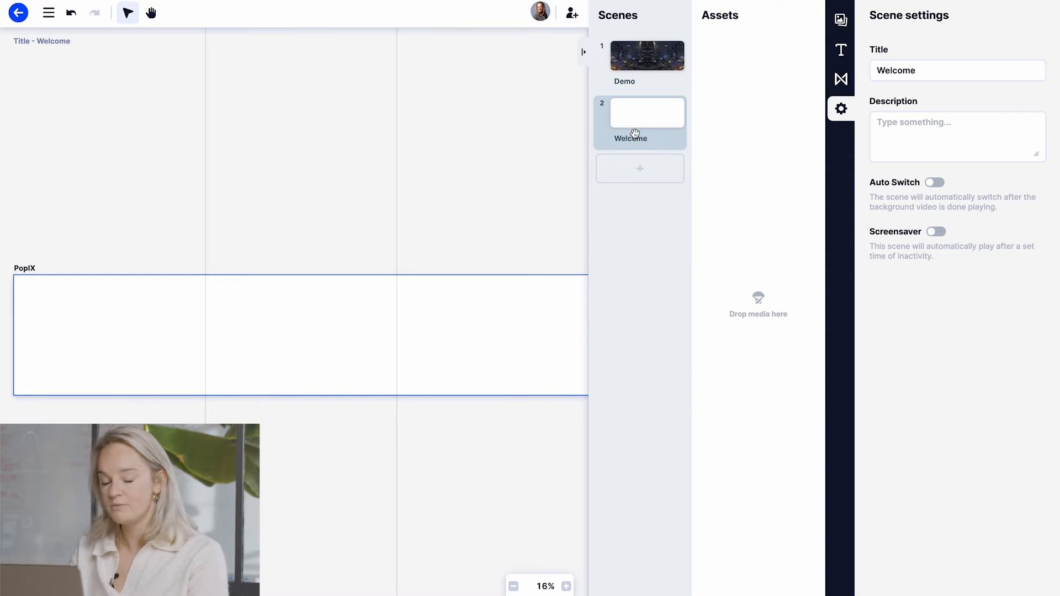
{"action": "left_click", "coordinate": [840, 18]}
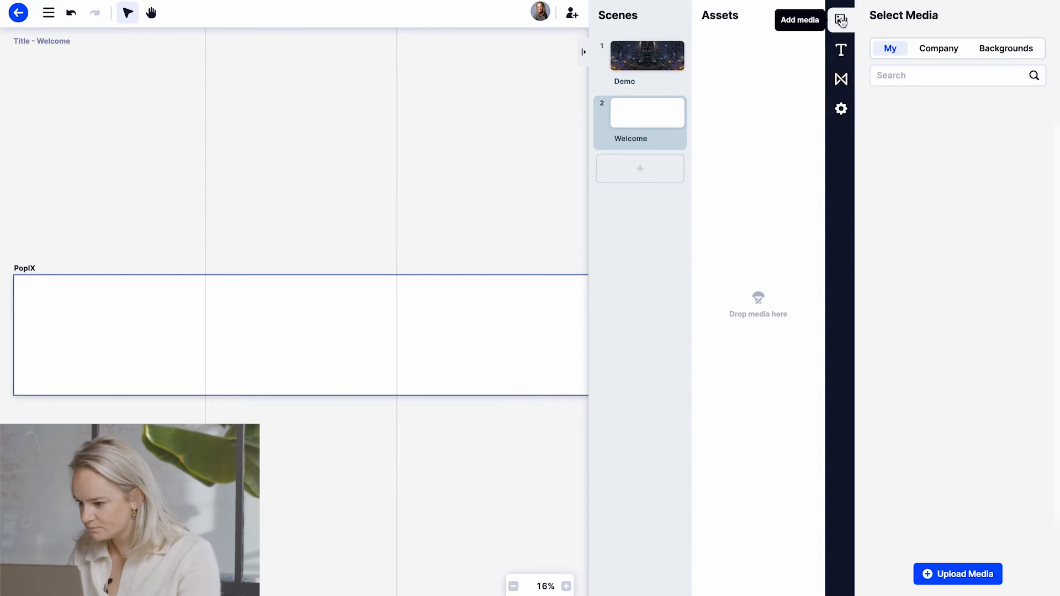
{"action": "left_click", "coordinate": [1005, 47]}
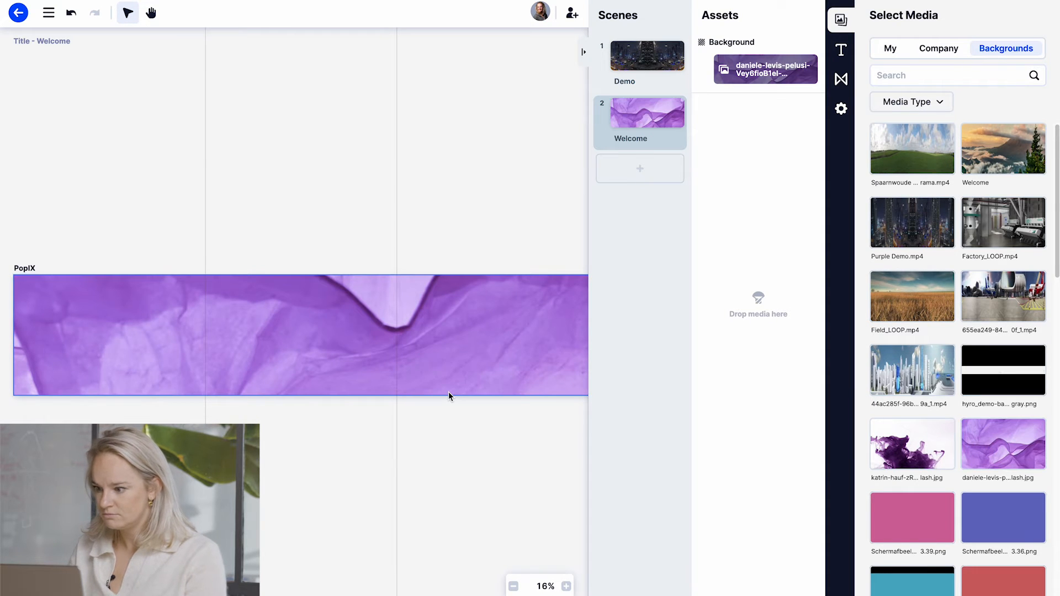
{"action": "mouse_move", "coordinate": [780, 28]}
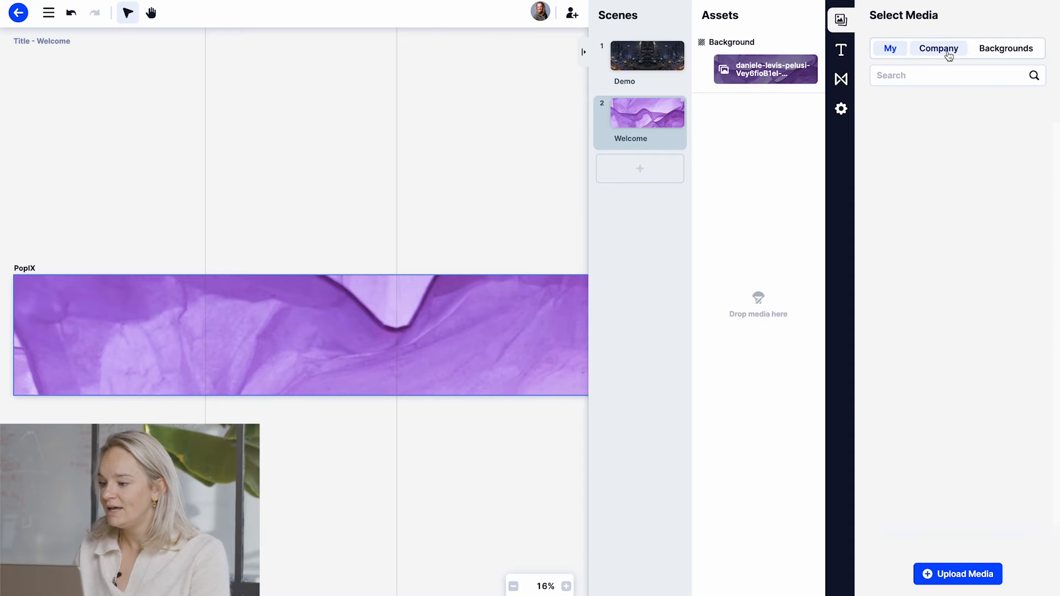
Step: Browse the Company media collection and its Stock photos category, then return to My media
{"action": "left_click", "coordinate": [937, 47]}
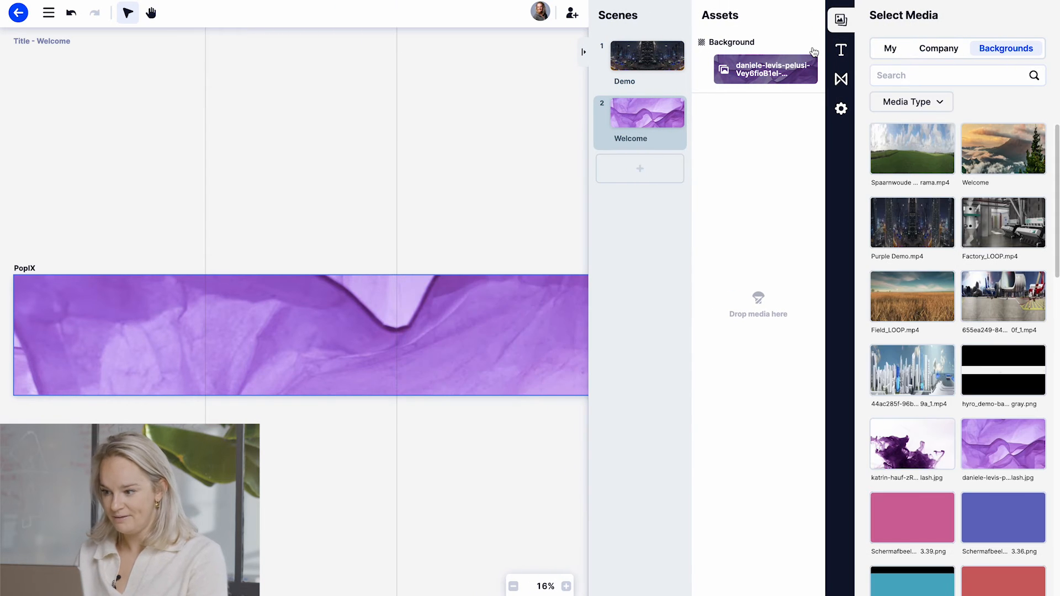
{"action": "left_click", "coordinate": [890, 48]}
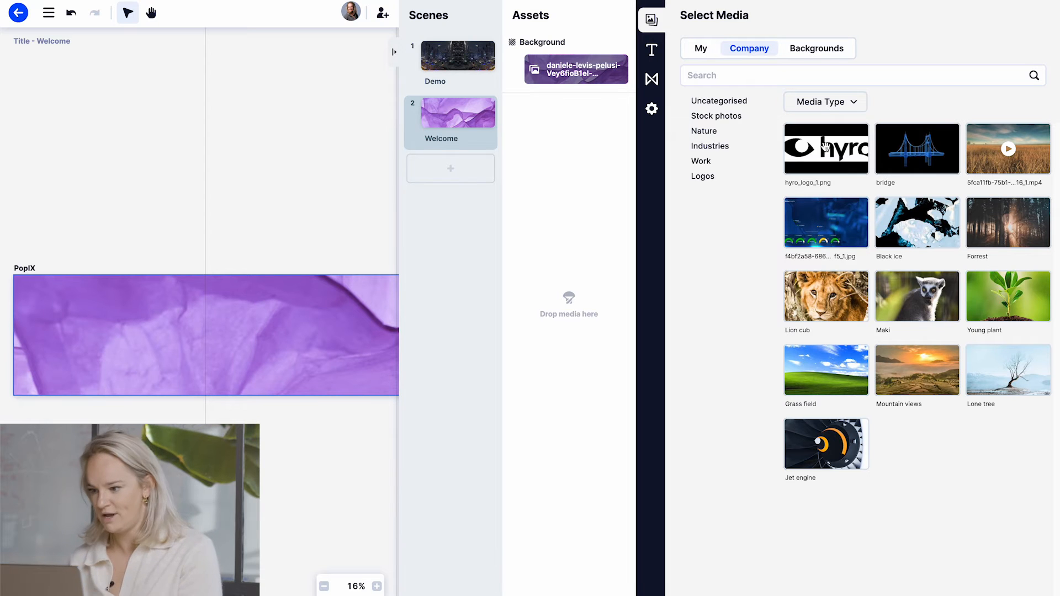
{"action": "left_click", "coordinate": [716, 116]}
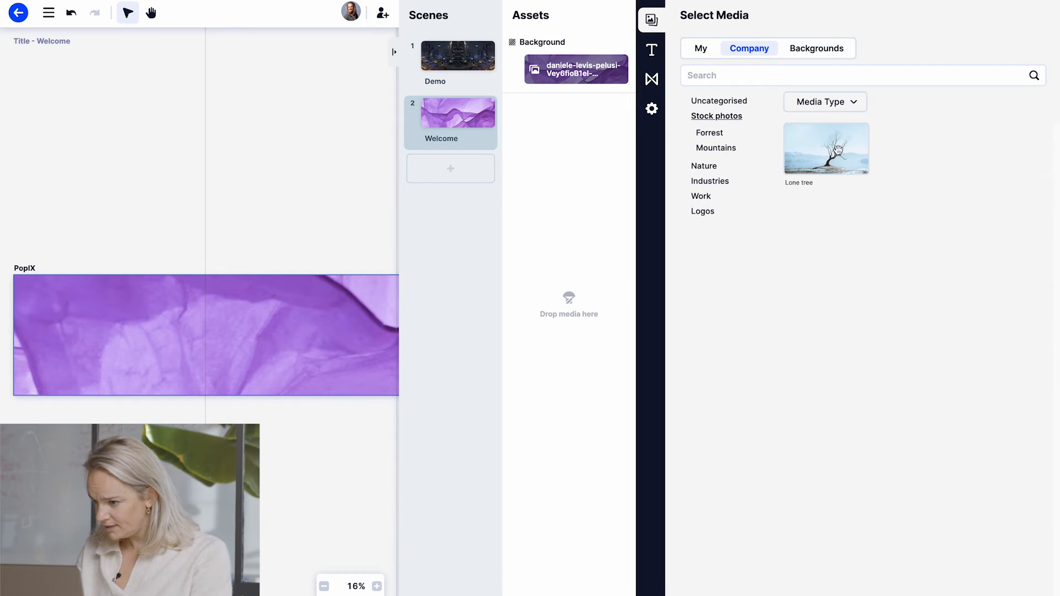
{"action": "left_click", "coordinate": [700, 47]}
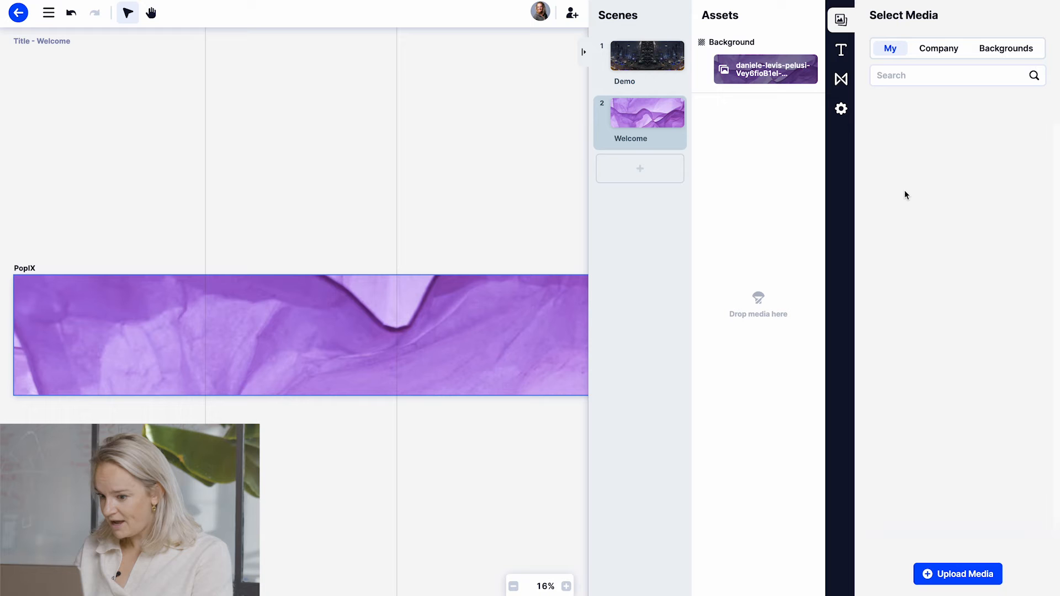
{"action": "mouse_move", "coordinate": [983, 483]}
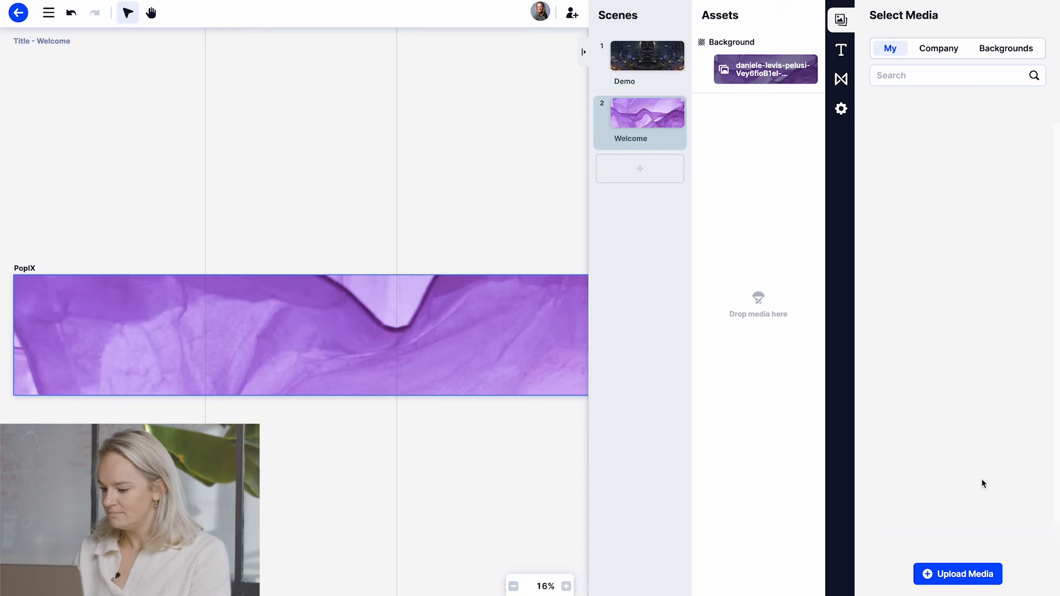
Step: Upload every image from the INFOGRAPHICS folder into the media library
{"action": "left_click", "coordinate": [957, 574]}
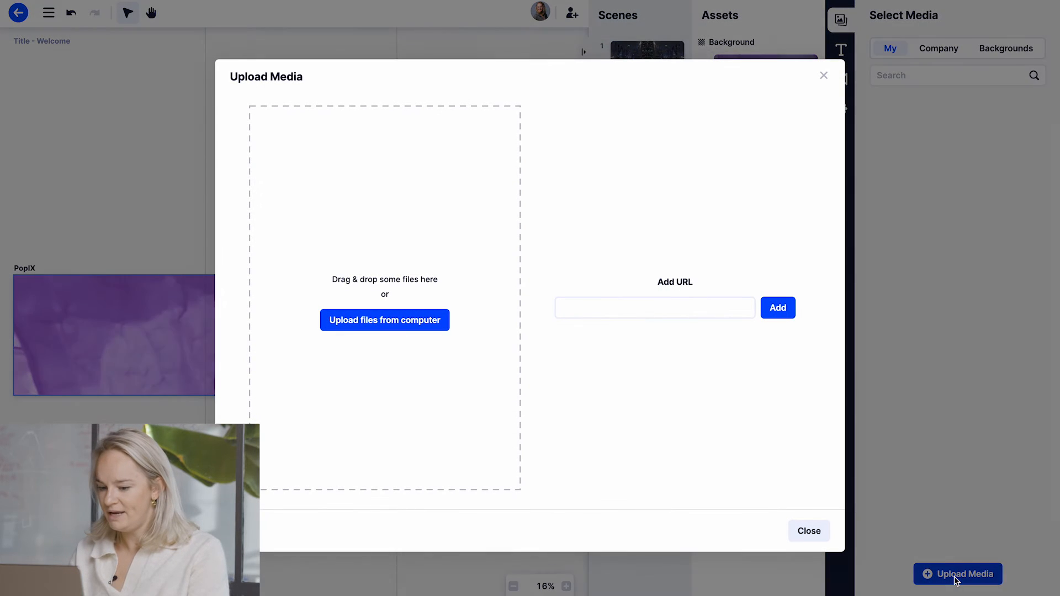
{"action": "left_click", "coordinate": [384, 320]}
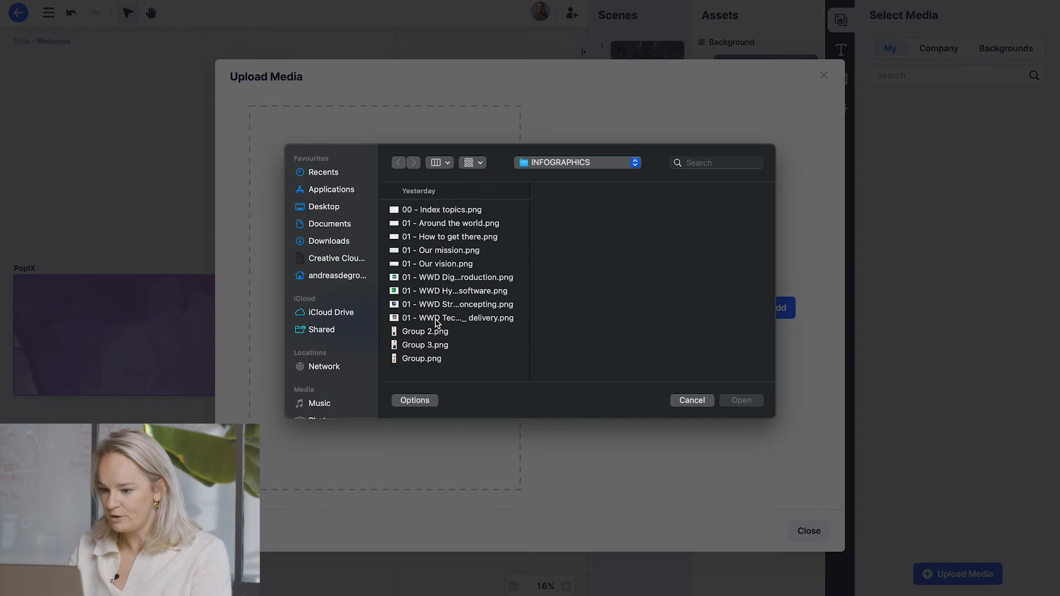
{"action": "key", "text": "cmd+a"}
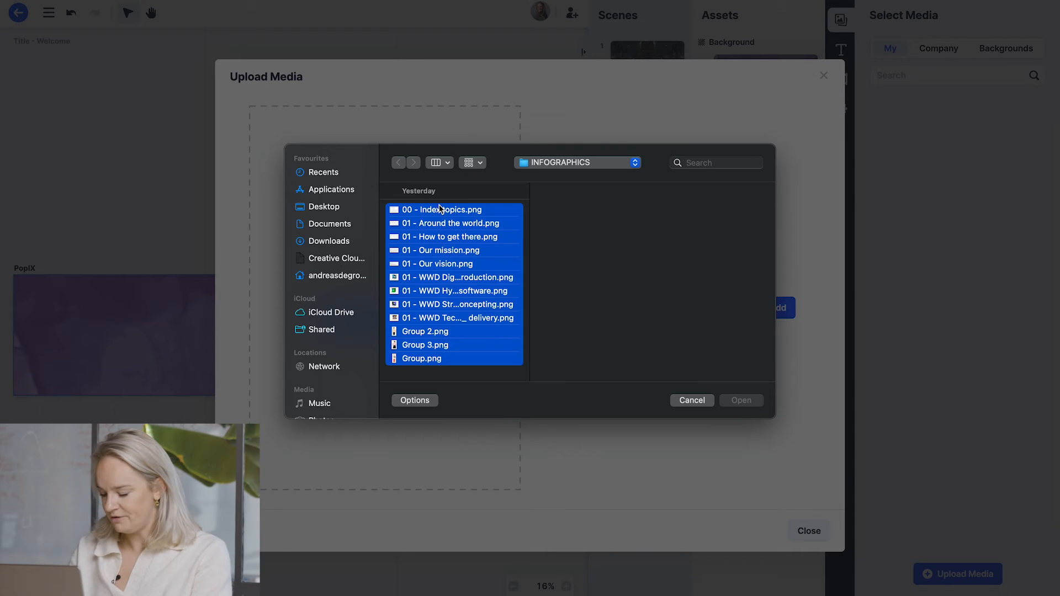
{"action": "left_click", "coordinate": [740, 399]}
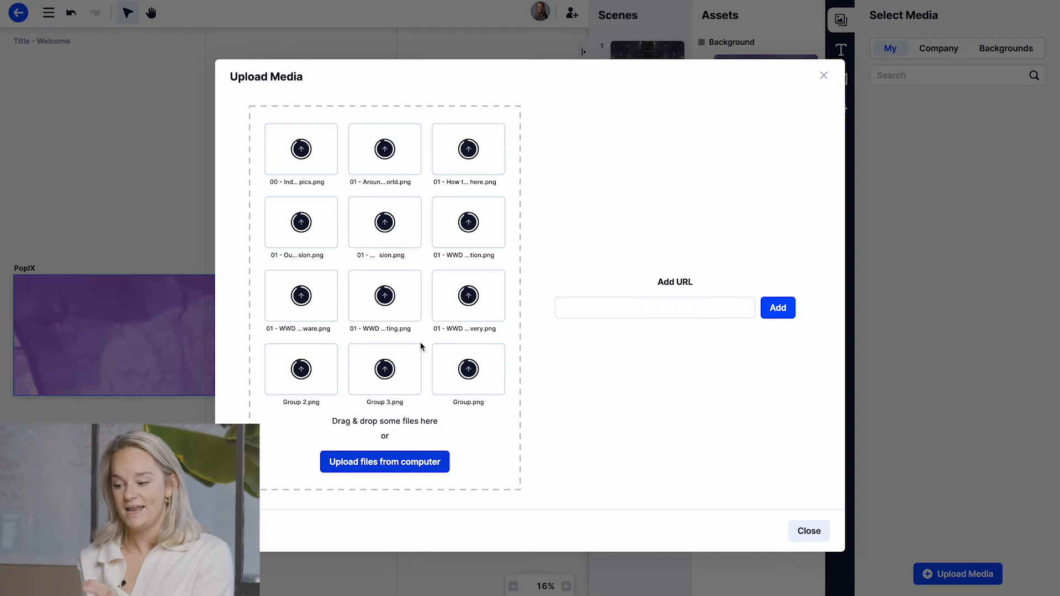
{"action": "left_click", "coordinate": [654, 308]}
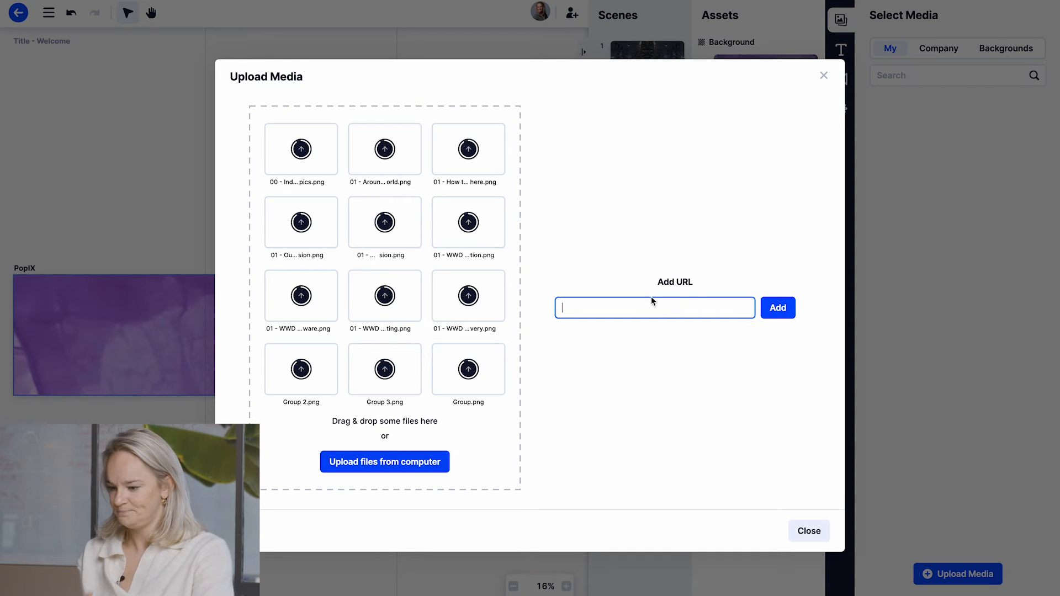
{"action": "type", "text": "www.purple.nl"}
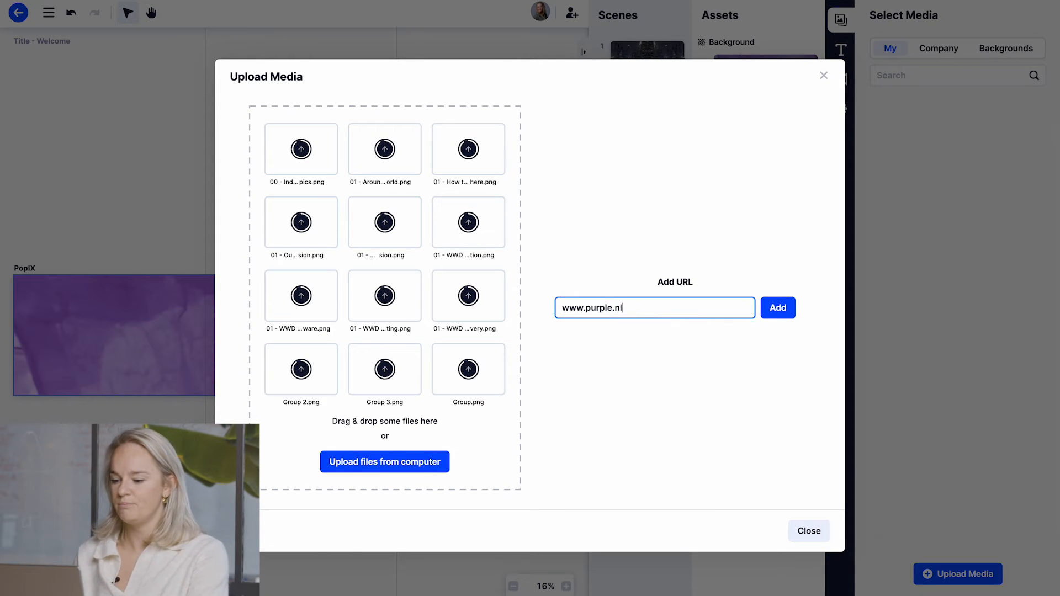
{"action": "left_click", "coordinate": [777, 308]}
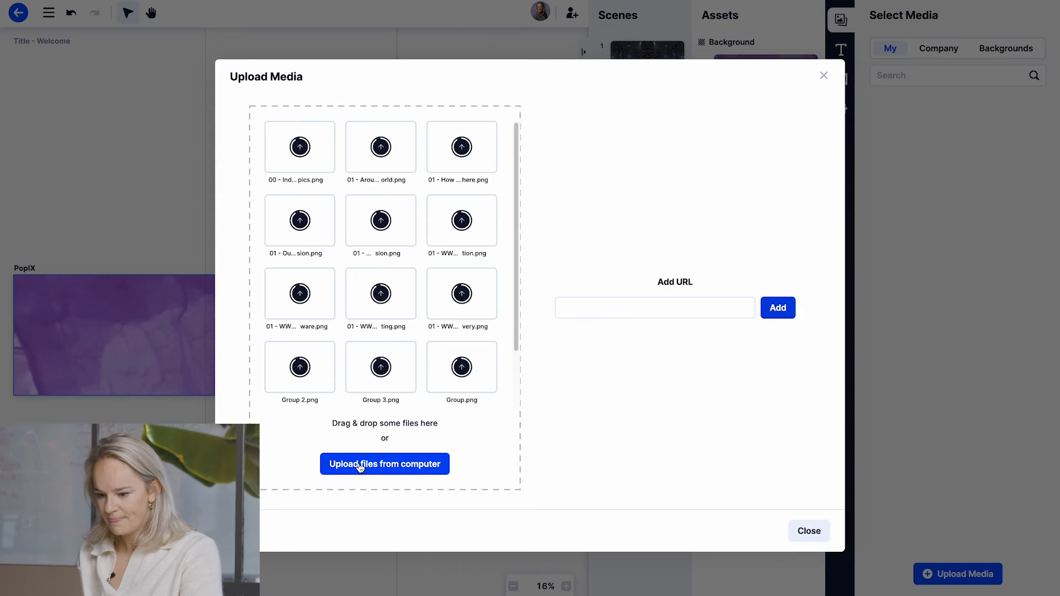
Step: Upload the purple promo video from the VIDEO folder
{"action": "left_click", "coordinate": [384, 464]}
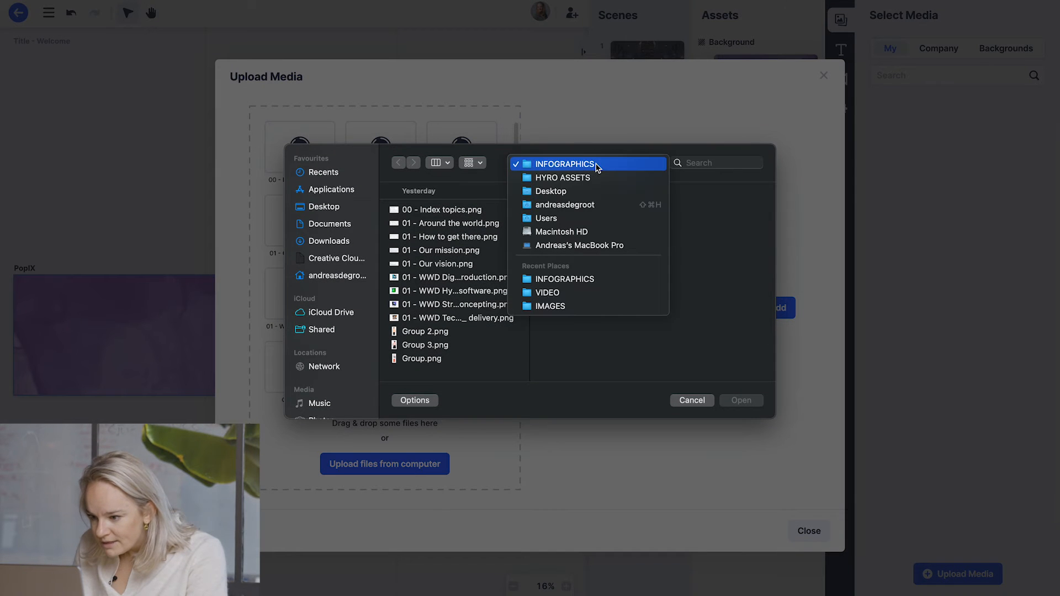
{"action": "left_click", "coordinate": [561, 177]}
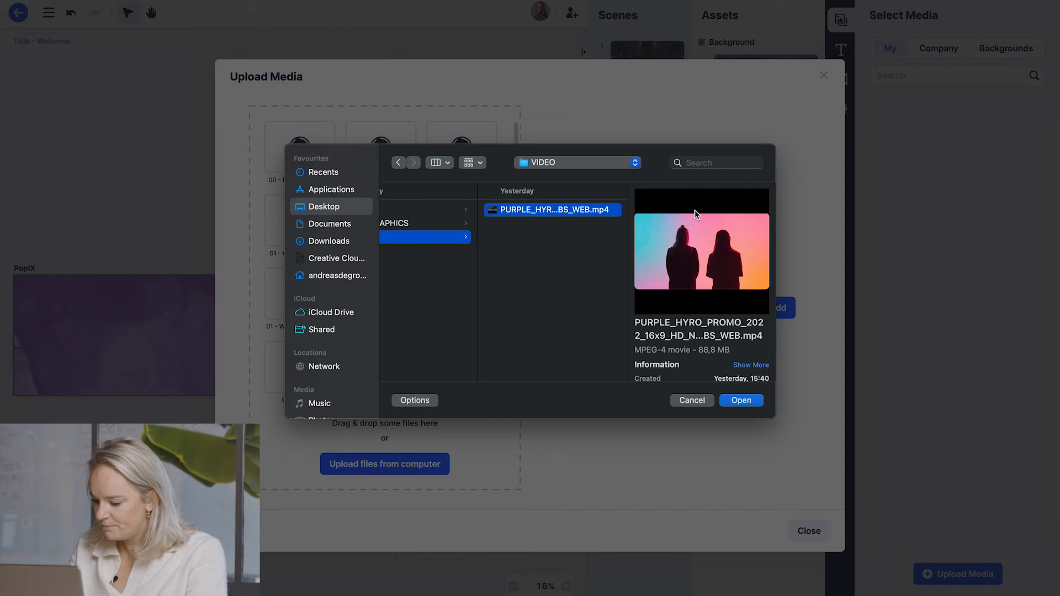
{"action": "left_click", "coordinate": [741, 399]}
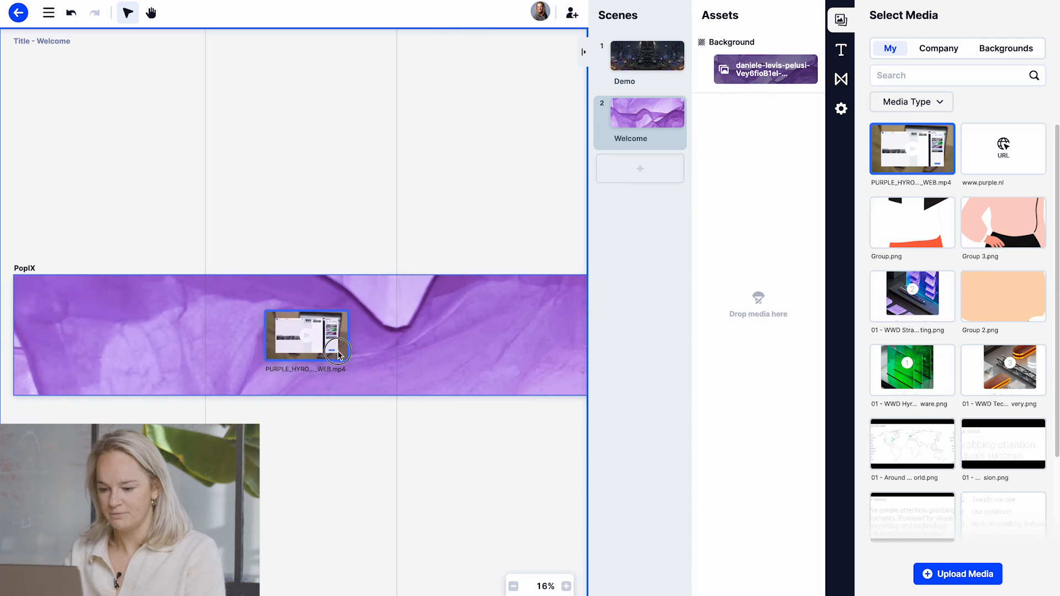
Step: Drop the PURPLE_HYRO promo video onto the middle of the Welcome scene canvas
{"action": "left_click", "coordinate": [306, 336]}
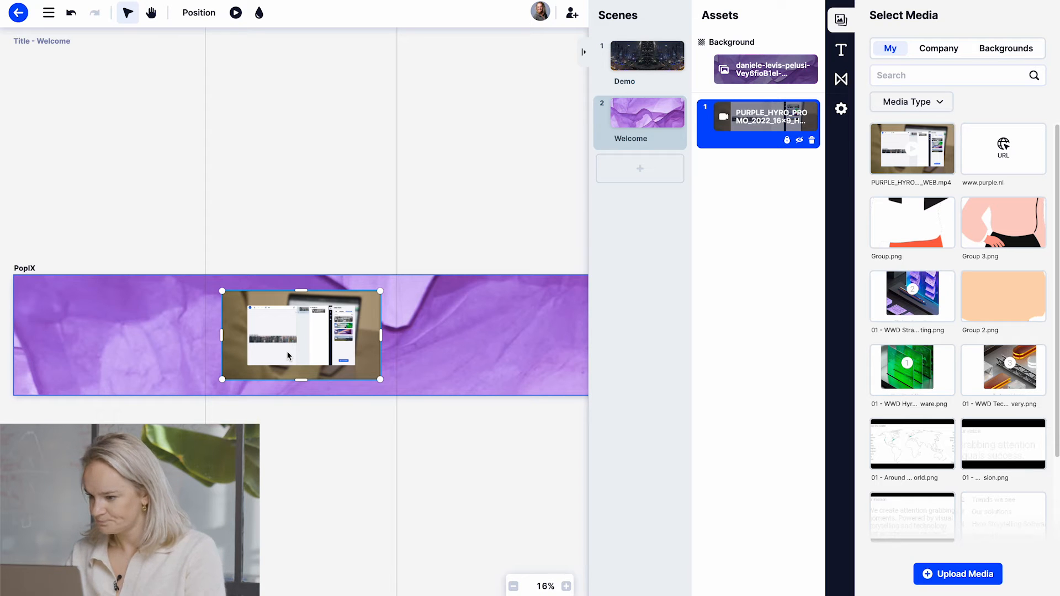
{"action": "mouse_move", "coordinate": [639, 168]}
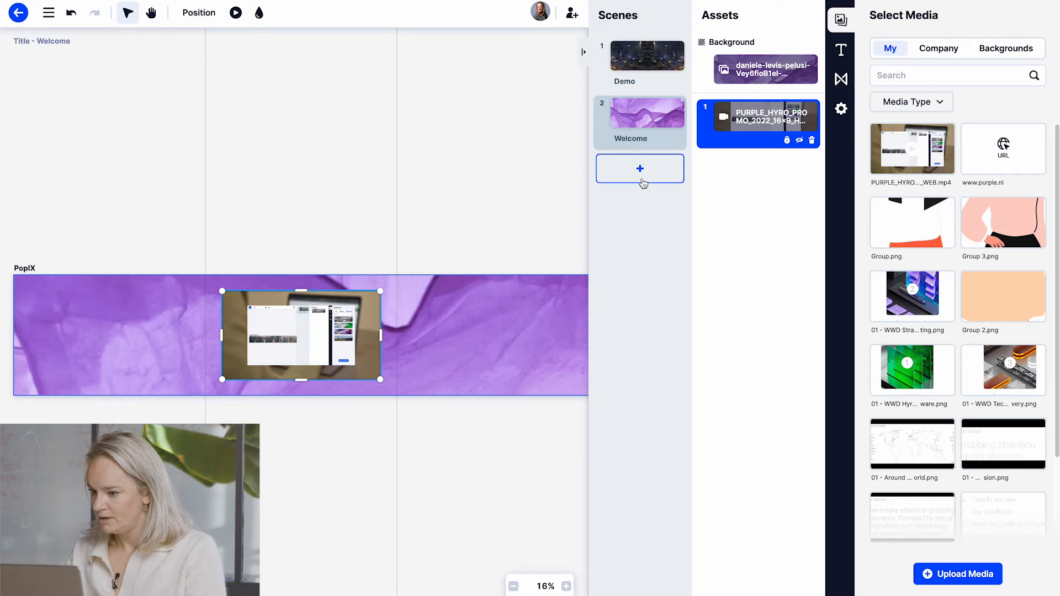
Step: Rename scene 3 'About Purple' and pick the Field_LOOP.mp4 wheat-field video as its background
{"action": "left_click", "coordinate": [639, 167]}
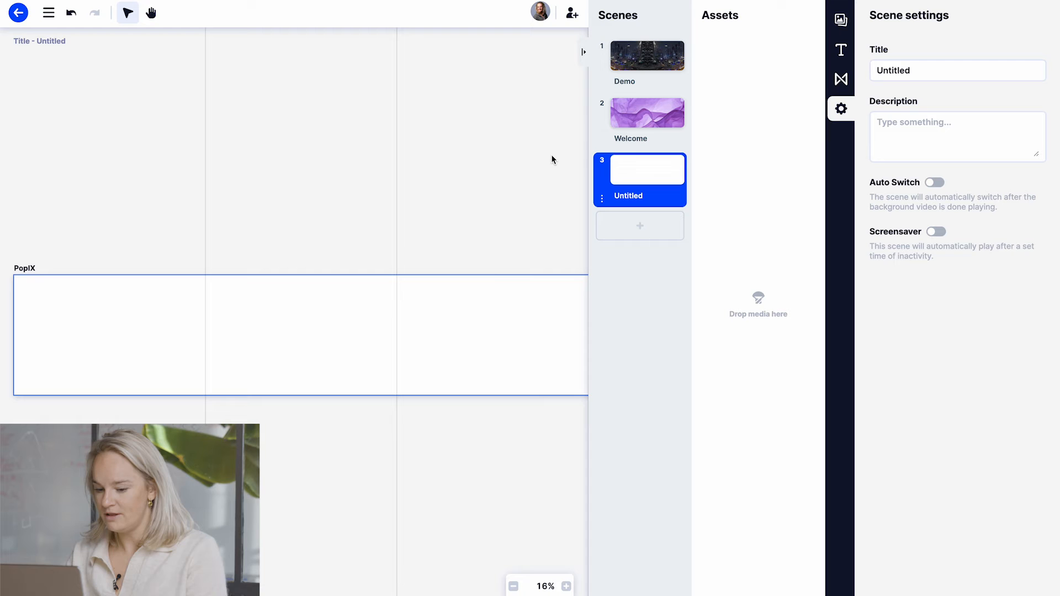
{"action": "double_click", "coordinate": [627, 196]}
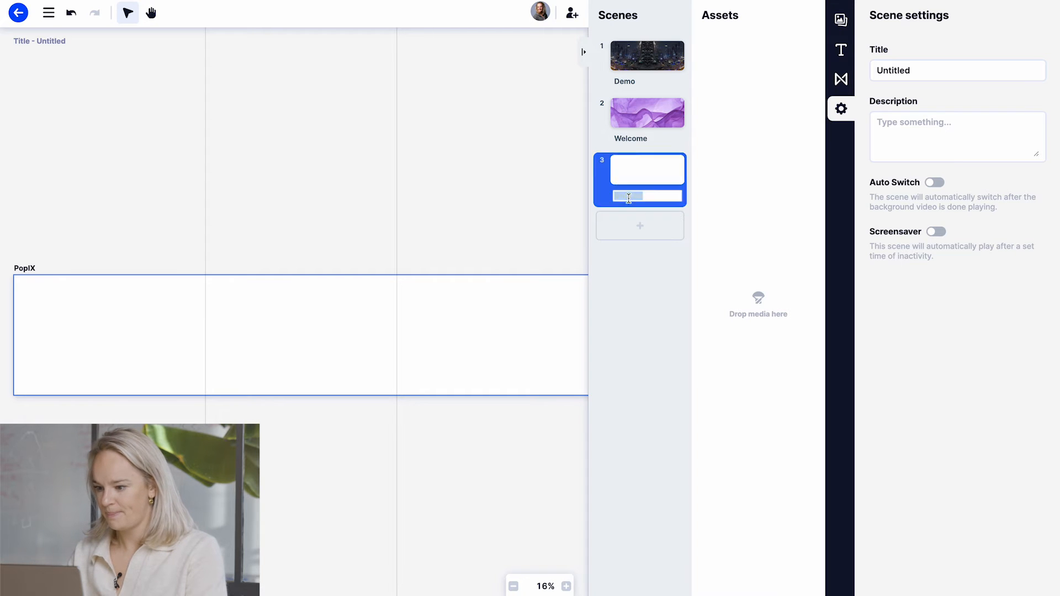
{"action": "type", "text": "About PUr"}
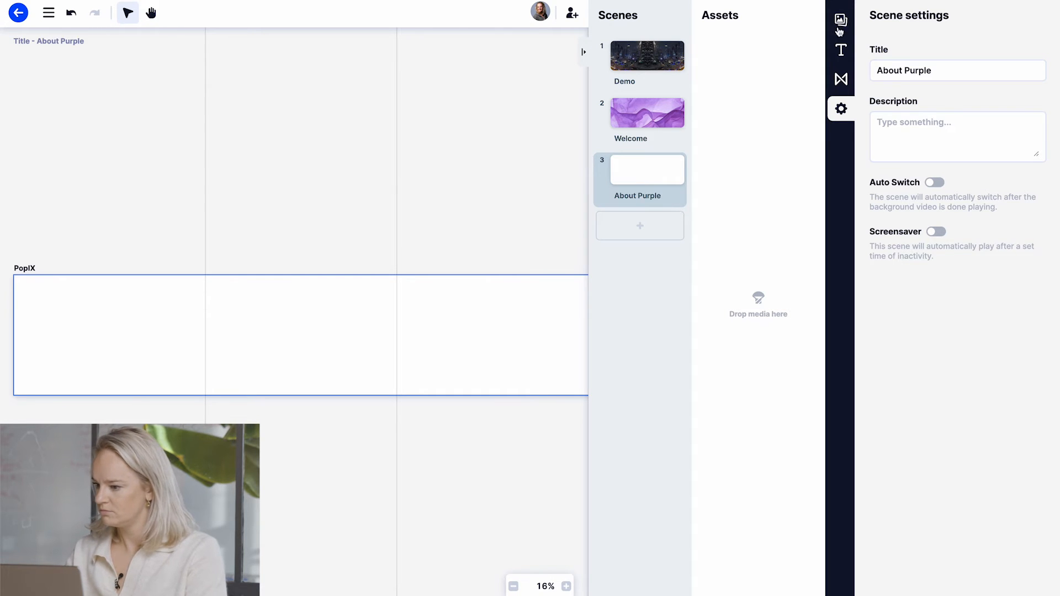
{"action": "left_click", "coordinate": [840, 18]}
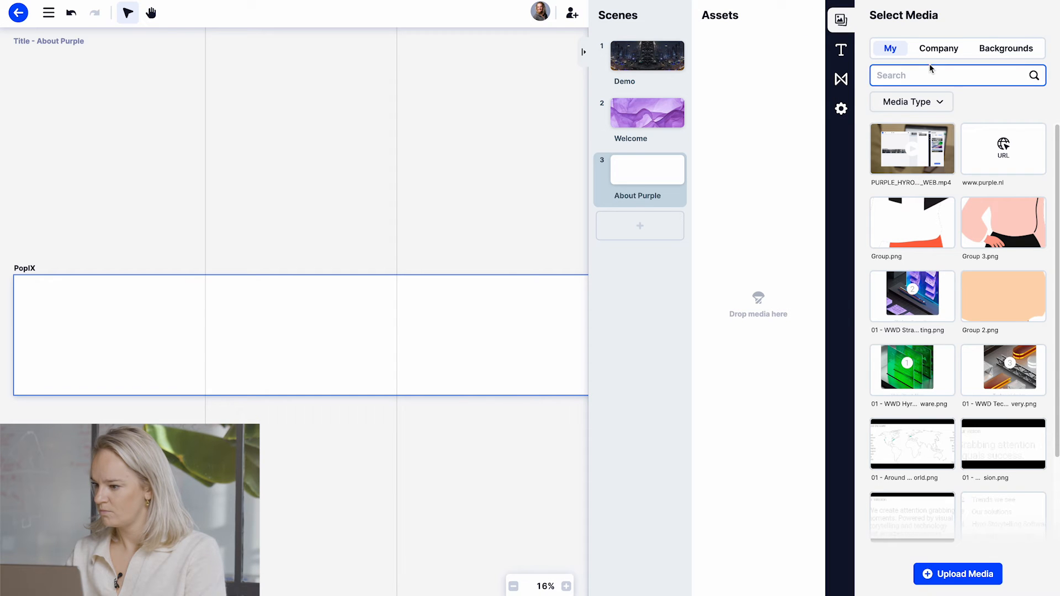
{"action": "left_click", "coordinate": [1004, 48]}
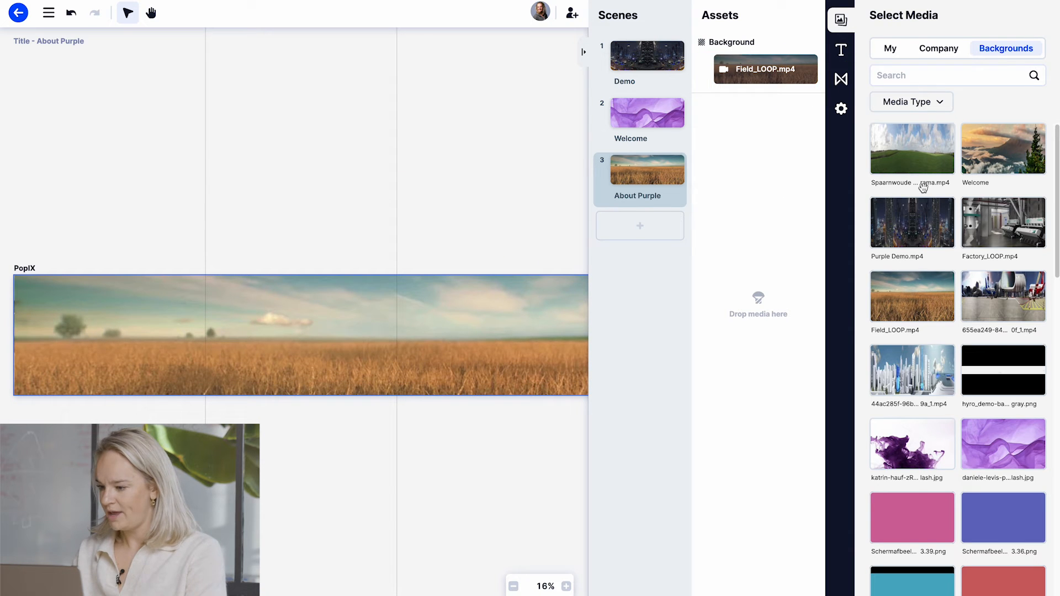
{"action": "mouse_move", "coordinate": [857, 41]}
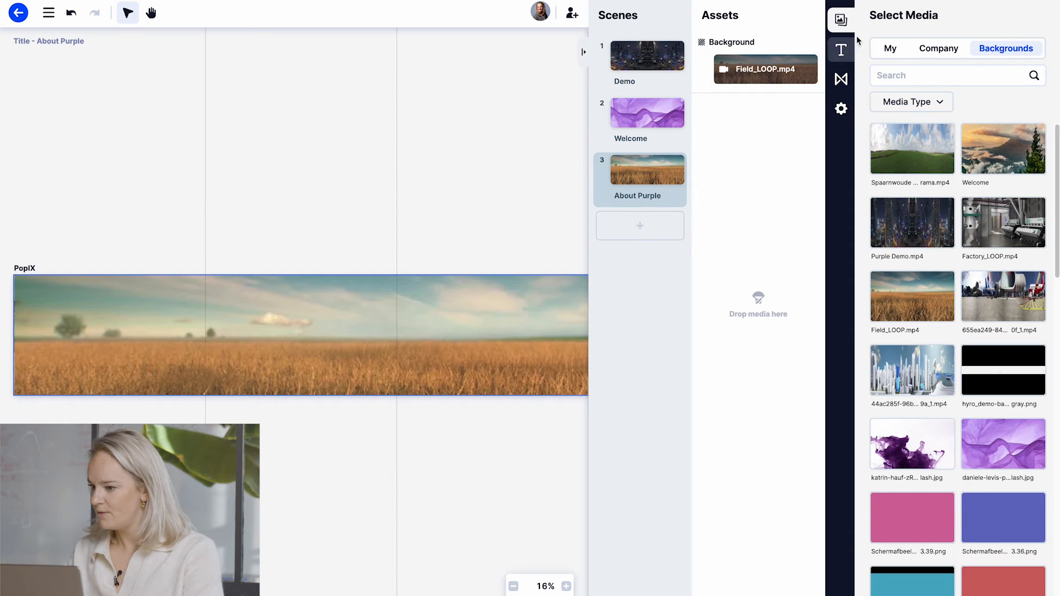
Step: Add the three WWD infographic images from My media and align them horizontally in a row
{"action": "left_click", "coordinate": [890, 47]}
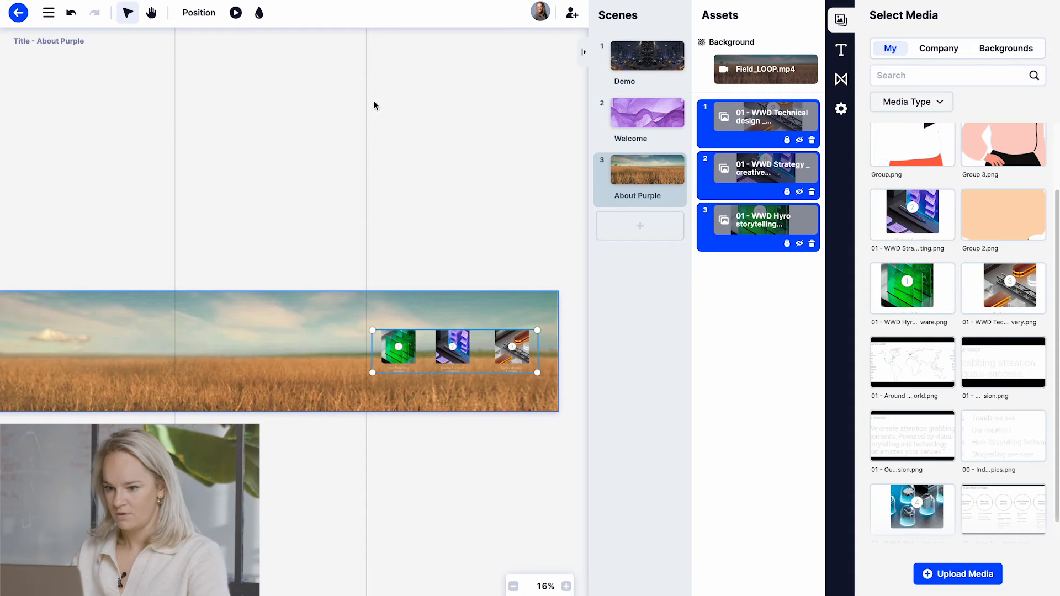
{"action": "mouse_move", "coordinate": [235, 12]}
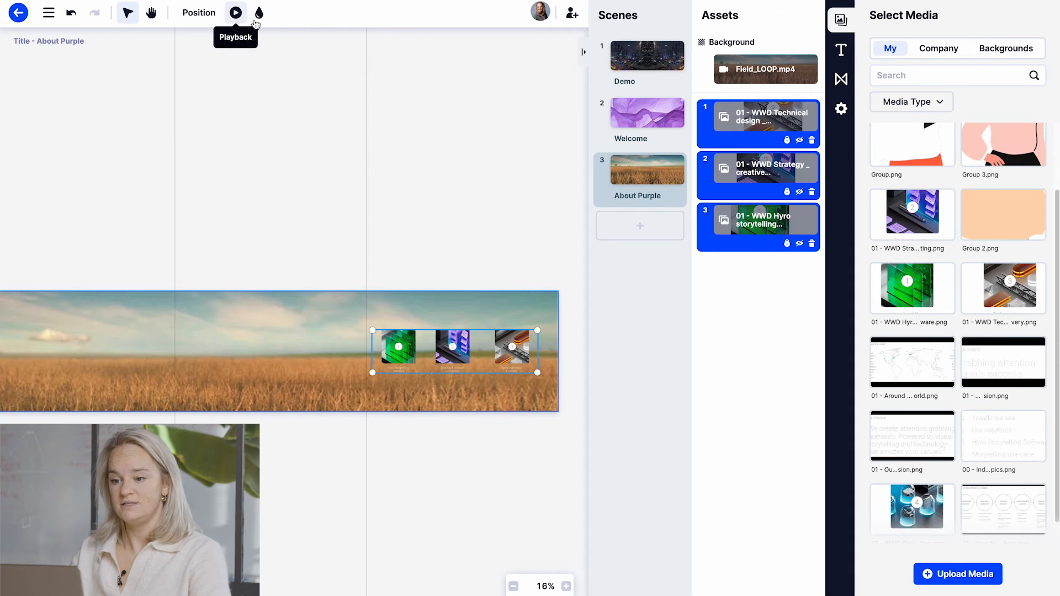
{"action": "left_click", "coordinate": [197, 12]}
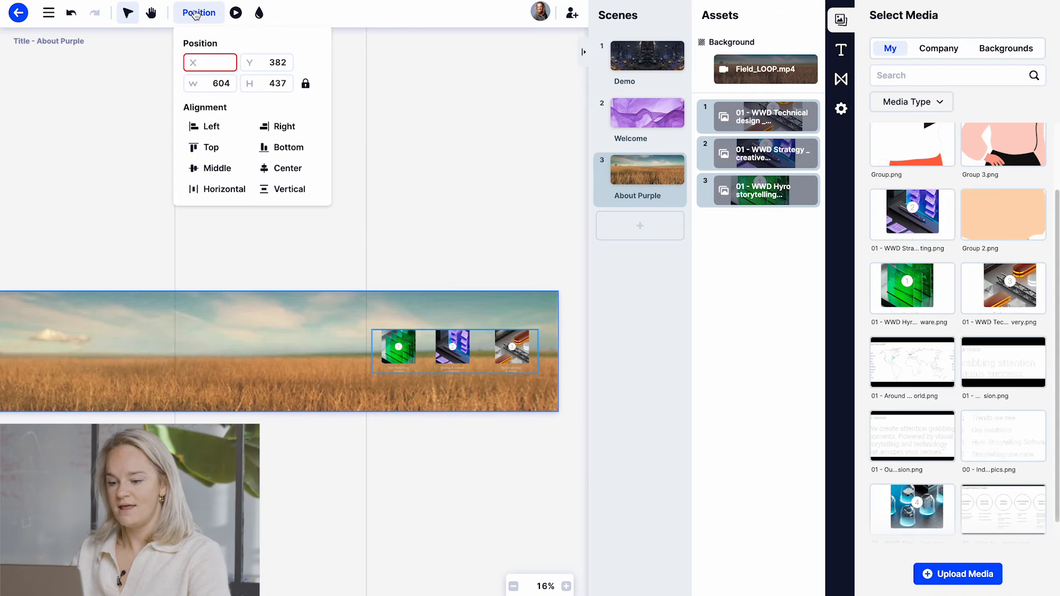
{"action": "mouse_move", "coordinate": [216, 168]}
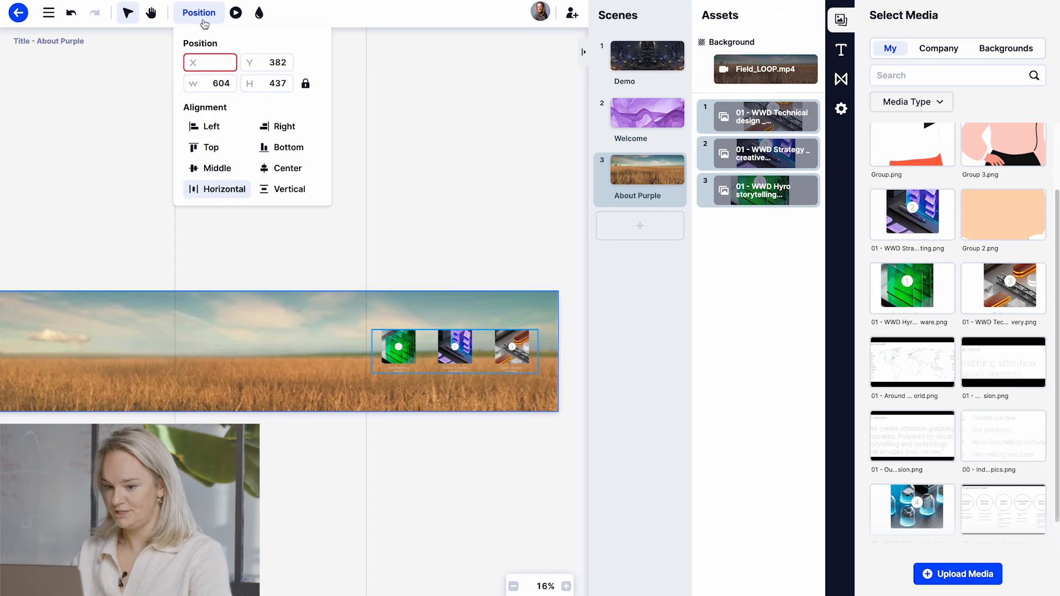
{"action": "mouse_move", "coordinate": [216, 167]}
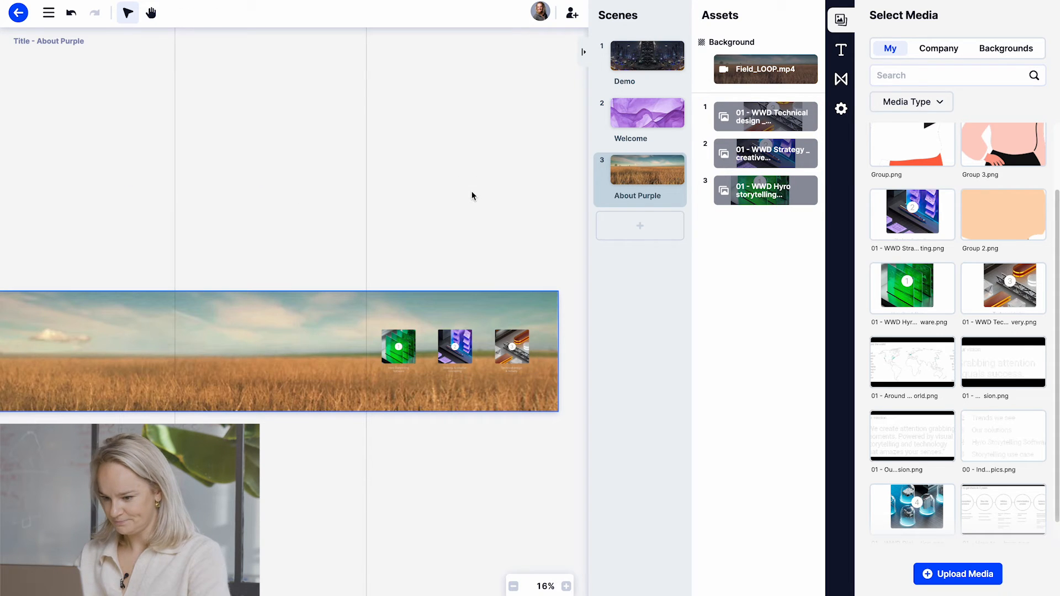
{"action": "mouse_move", "coordinate": [957, 421]}
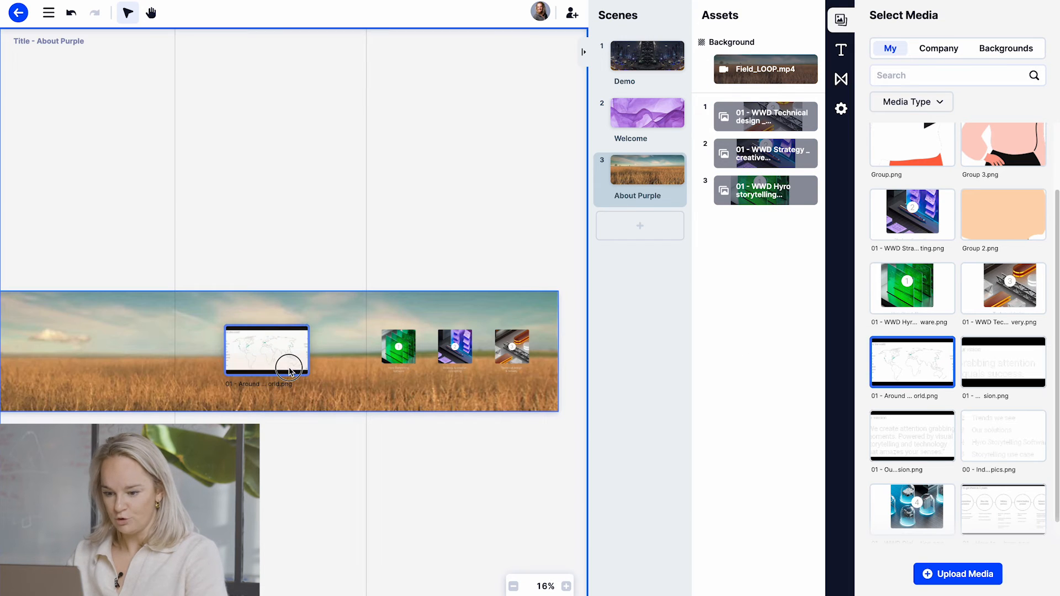
Step: Place the Around the world and How to get there images onto the About Purple scene
{"action": "left_click", "coordinate": [266, 350]}
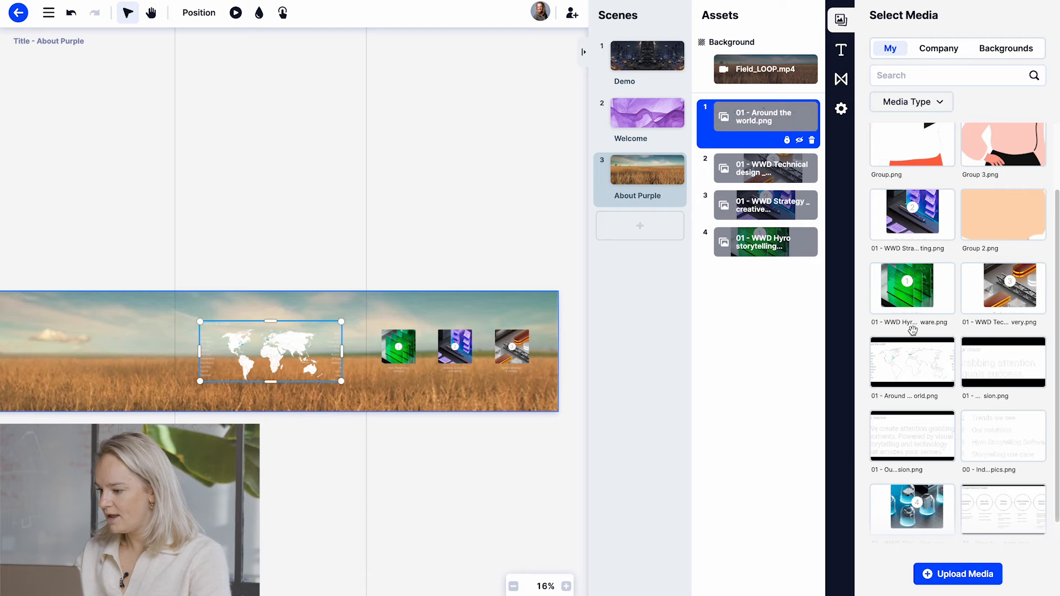
{"action": "scroll", "scroll_direction": "down", "scroll_amount": 3}
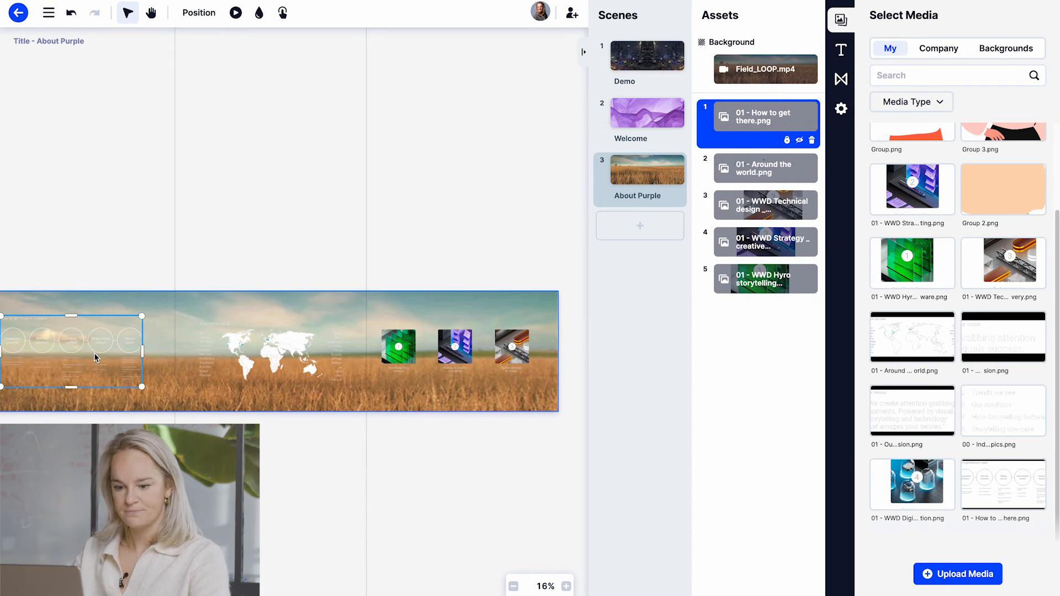
{"action": "left_click", "coordinate": [763, 263]}
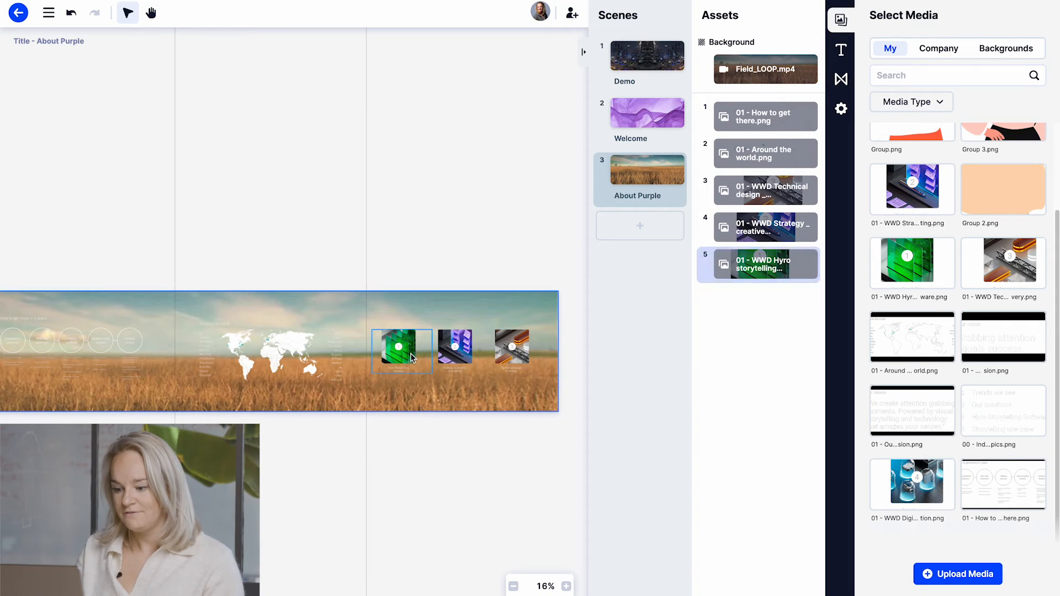
Step: Give the WWD Hyro storytelling image an on-click Go to action targeting the Next scene
{"action": "left_click", "coordinate": [401, 347]}
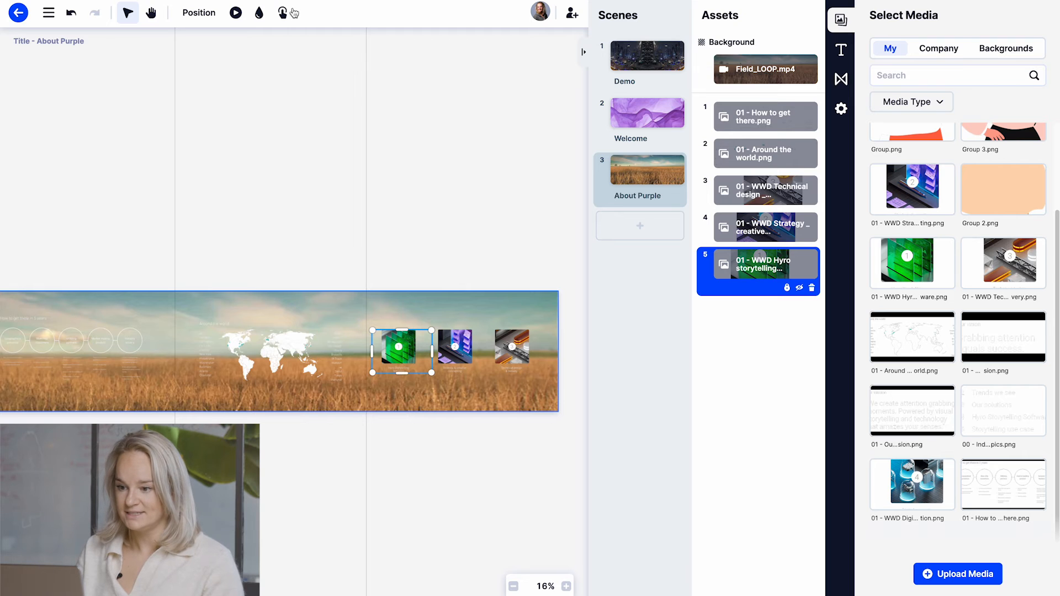
{"action": "mouse_move", "coordinate": [283, 12]}
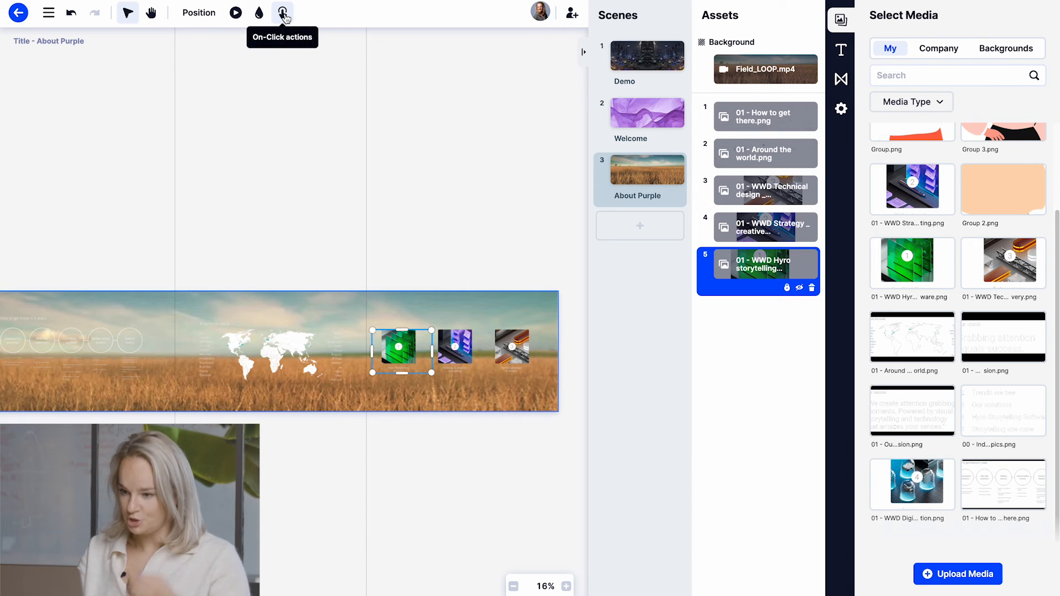
{"action": "left_click", "coordinate": [282, 12]}
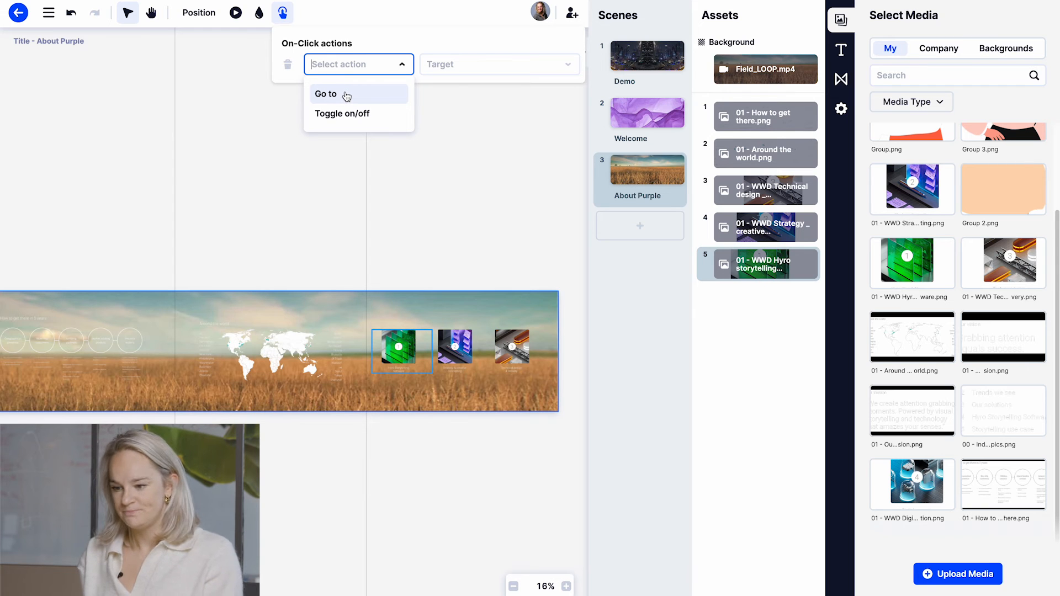
{"action": "left_click", "coordinate": [326, 94]}
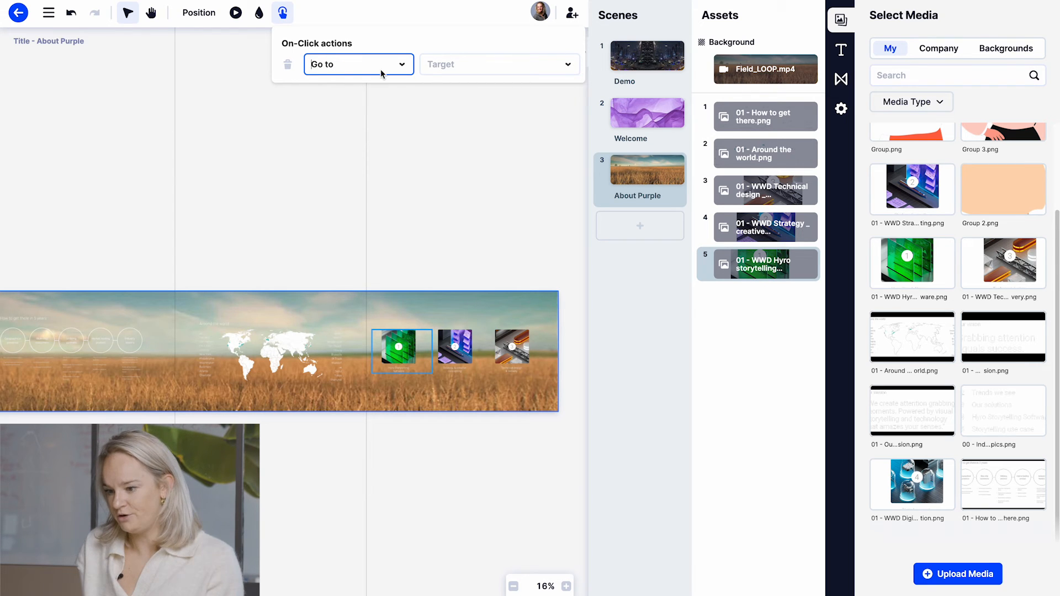
{"action": "left_click", "coordinate": [499, 64]}
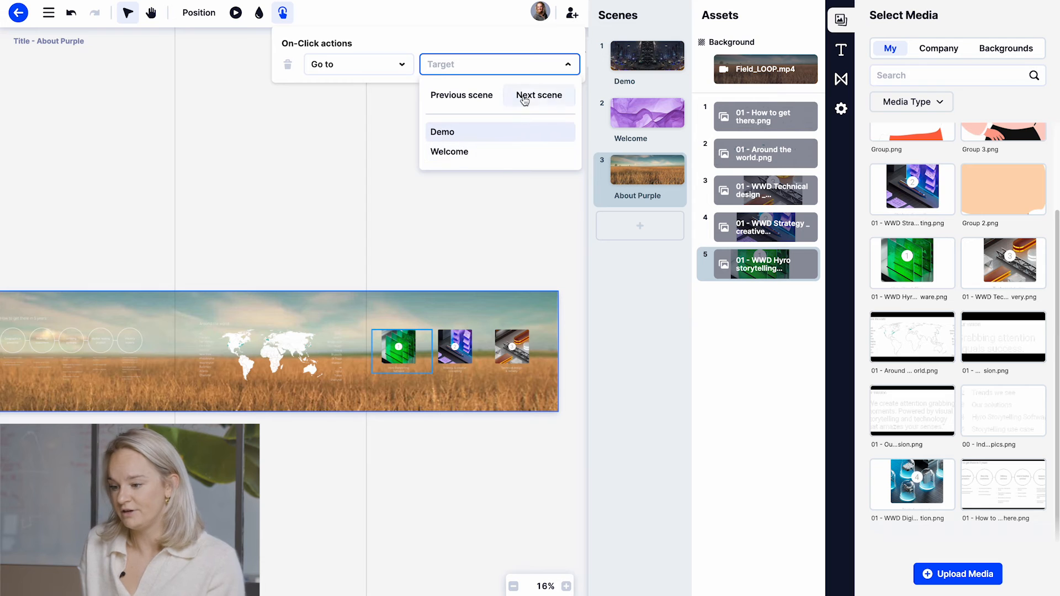
{"action": "left_click", "coordinate": [538, 95]}
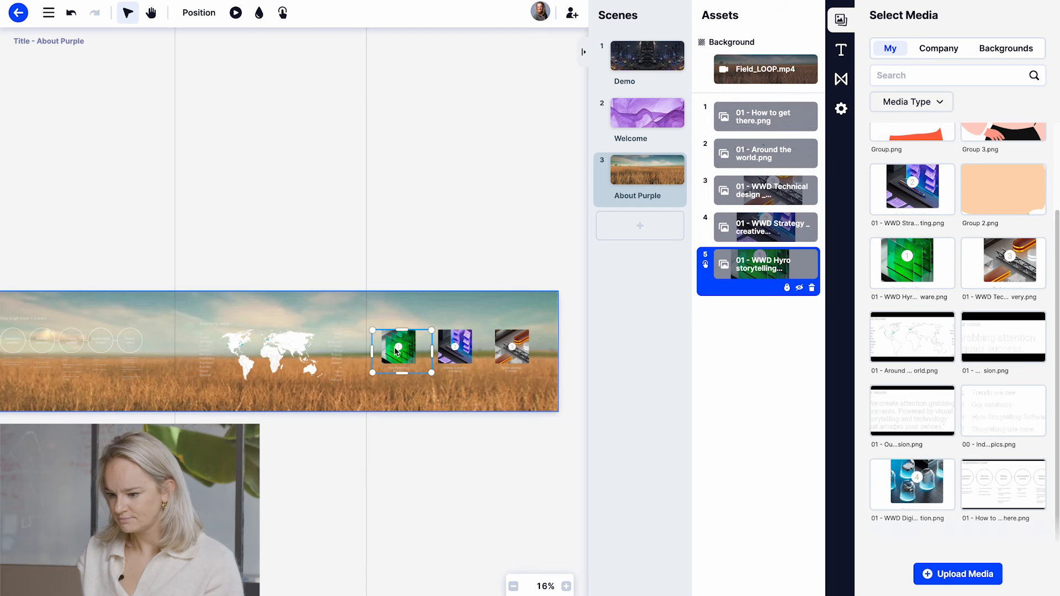
Step: Give the WWD Strategy image a Toggle on/off click action targeting '01 - WWD Technical design _ delivery.png'
{"action": "left_click", "coordinate": [455, 350]}
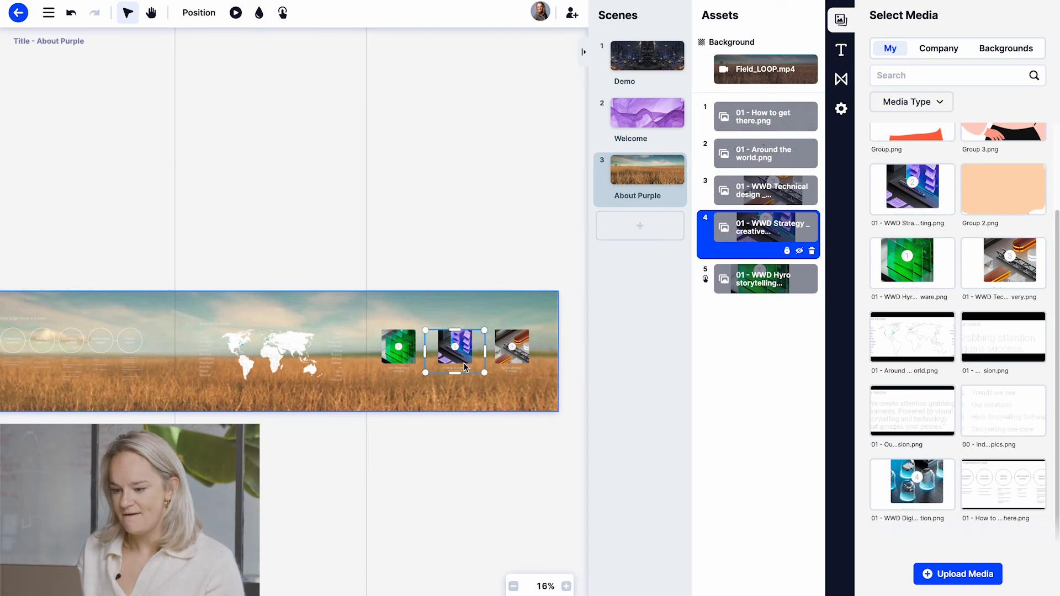
{"action": "mouse_move", "coordinate": [460, 345]}
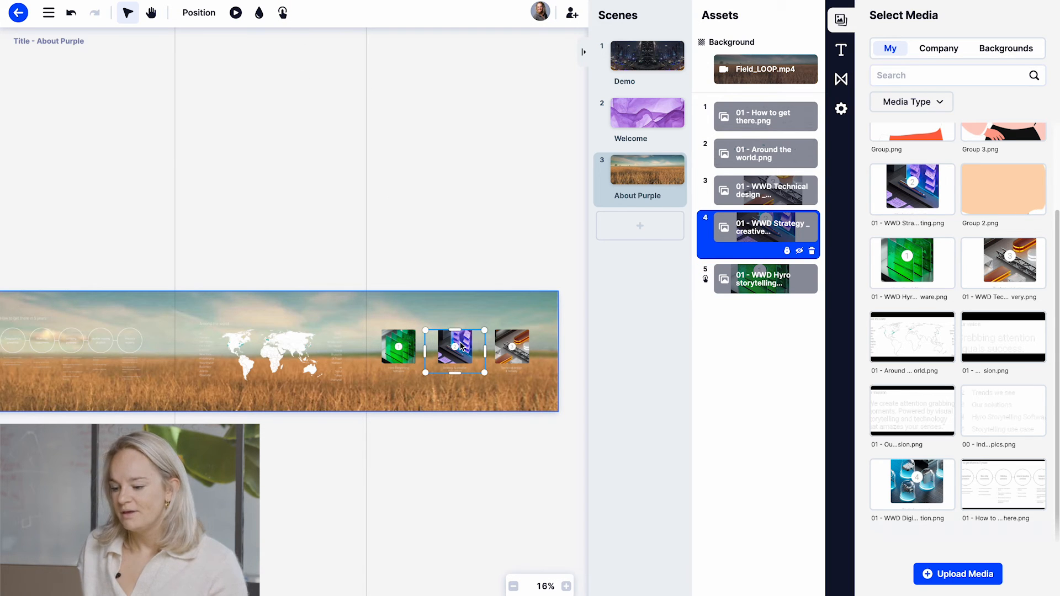
{"action": "left_click", "coordinate": [283, 13]}
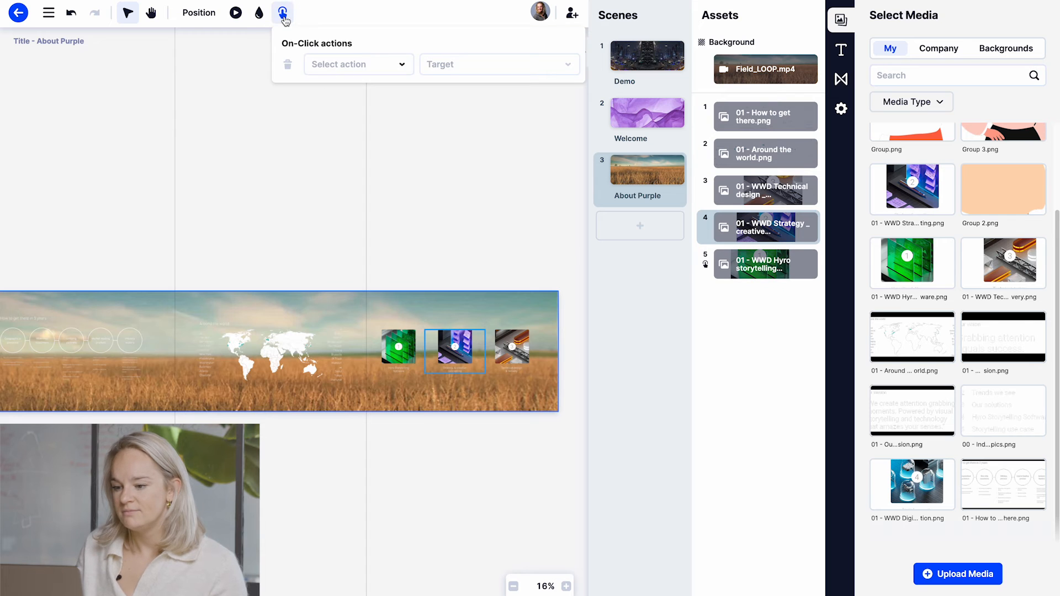
{"action": "left_click", "coordinate": [354, 64]}
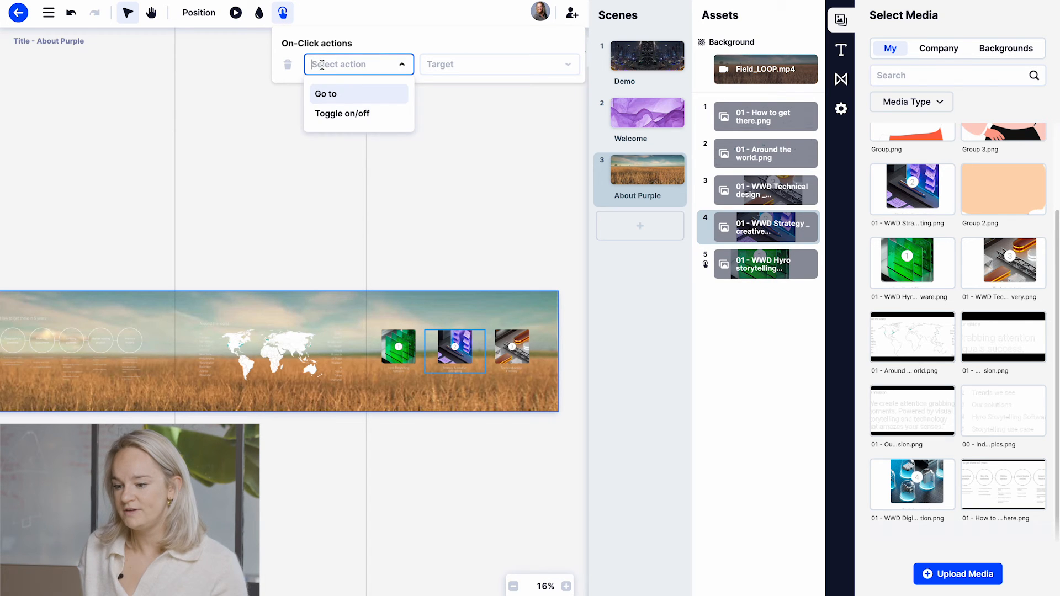
{"action": "mouse_move", "coordinate": [343, 114]}
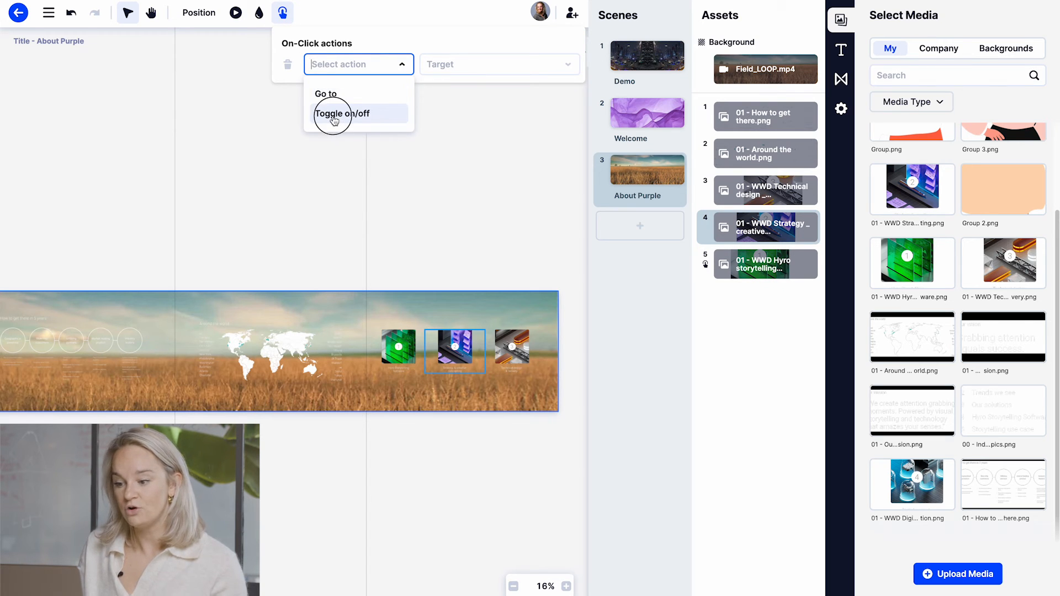
{"action": "left_click", "coordinate": [341, 112]}
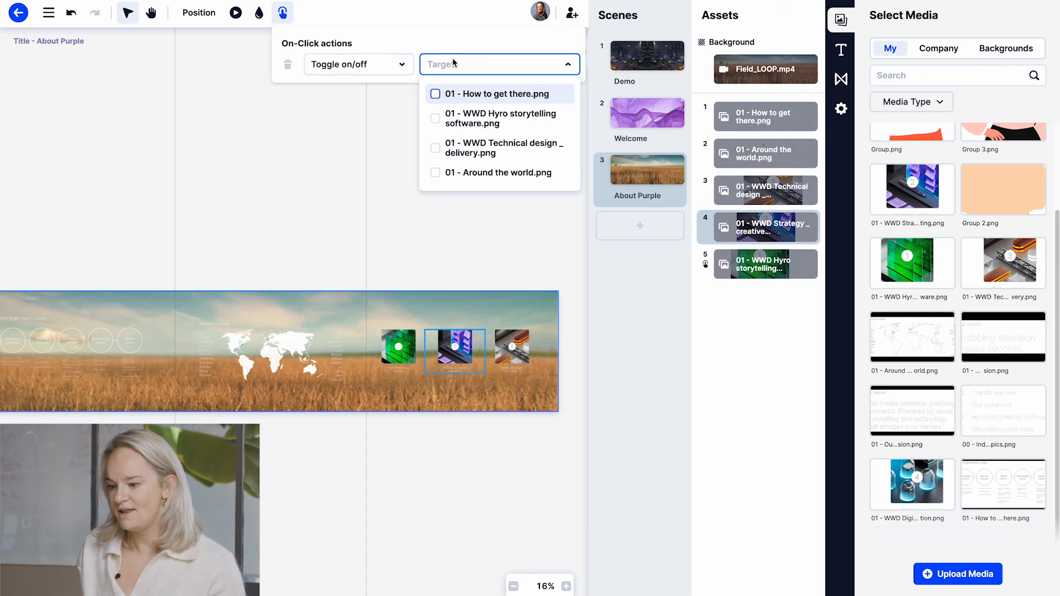
{"action": "mouse_move", "coordinate": [463, 104]}
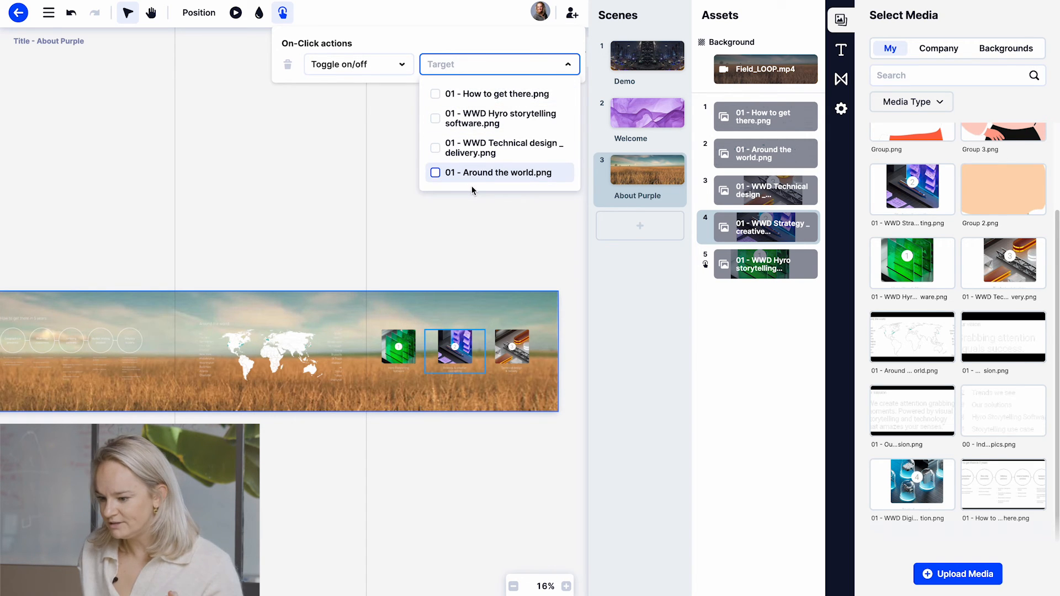
{"action": "mouse_move", "coordinate": [480, 147]}
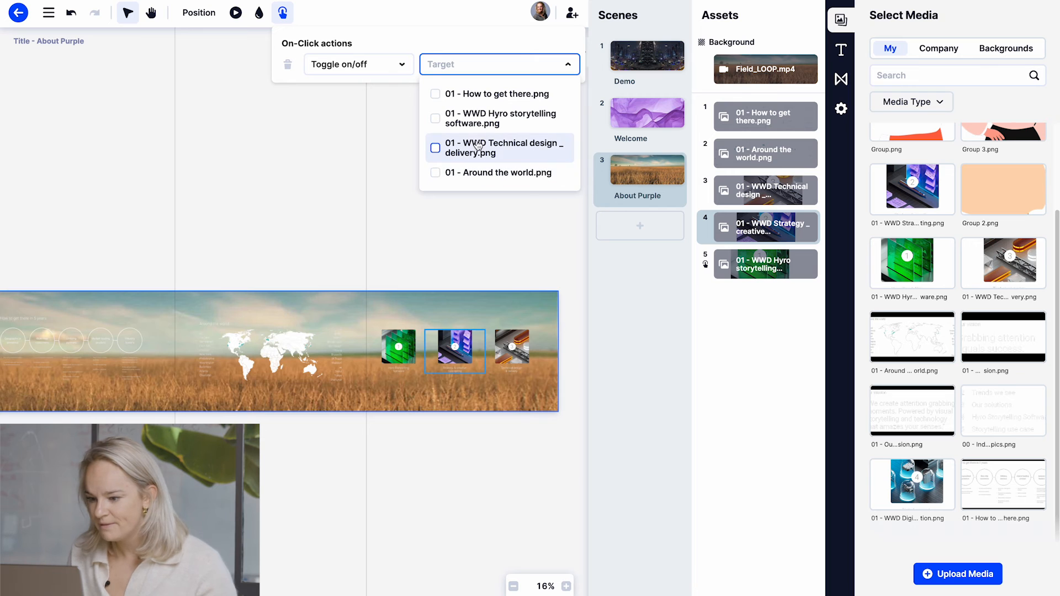
{"action": "left_click", "coordinate": [503, 147]}
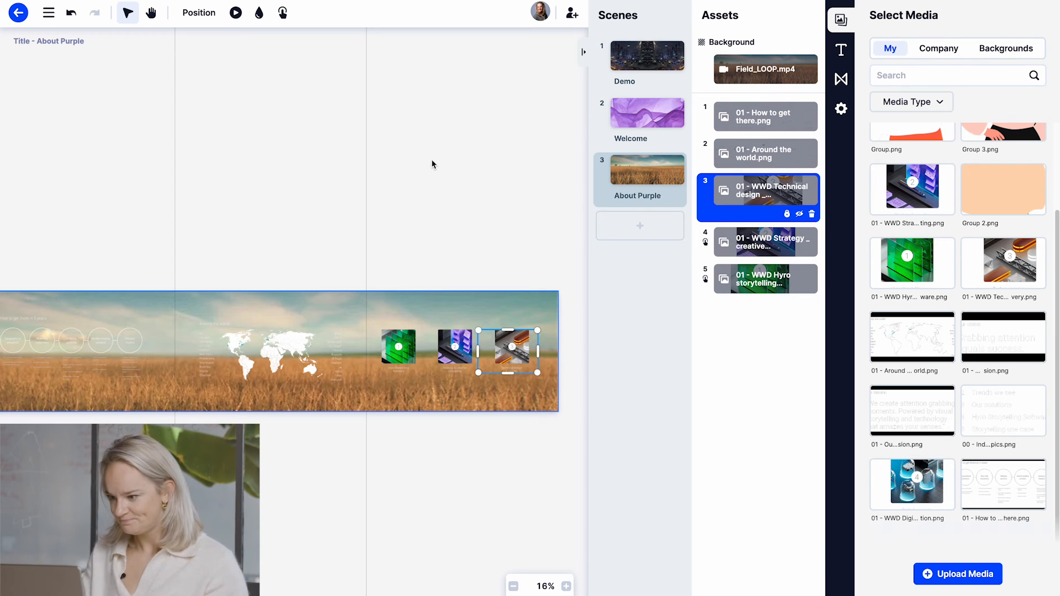
{"action": "left_click", "coordinate": [646, 55]}
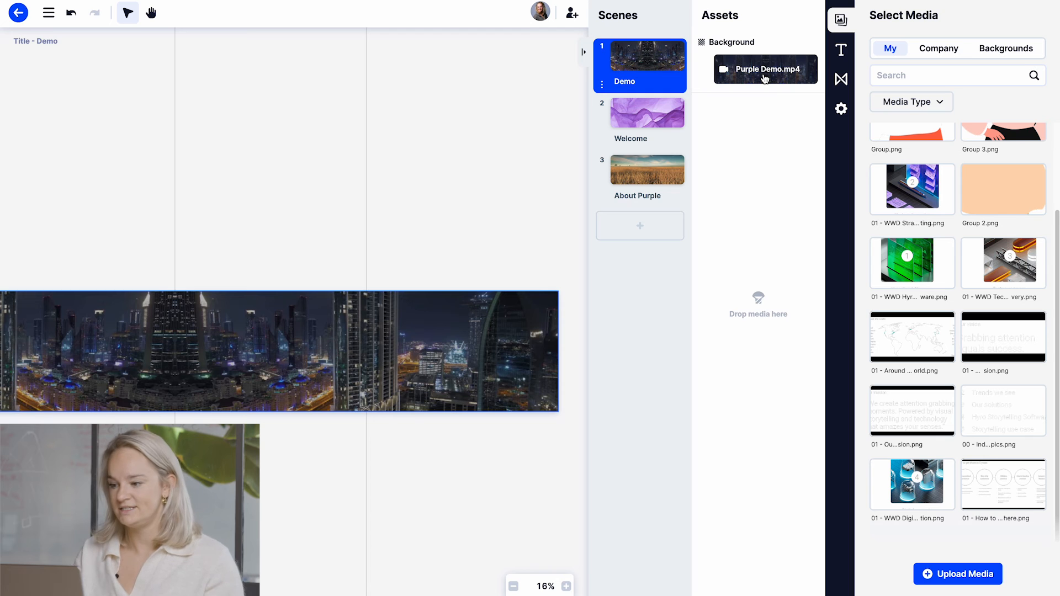
Step: Enable Auto Switch in the Demo scene's settings so it advances after its video ends
{"action": "left_click", "coordinate": [1004, 47]}
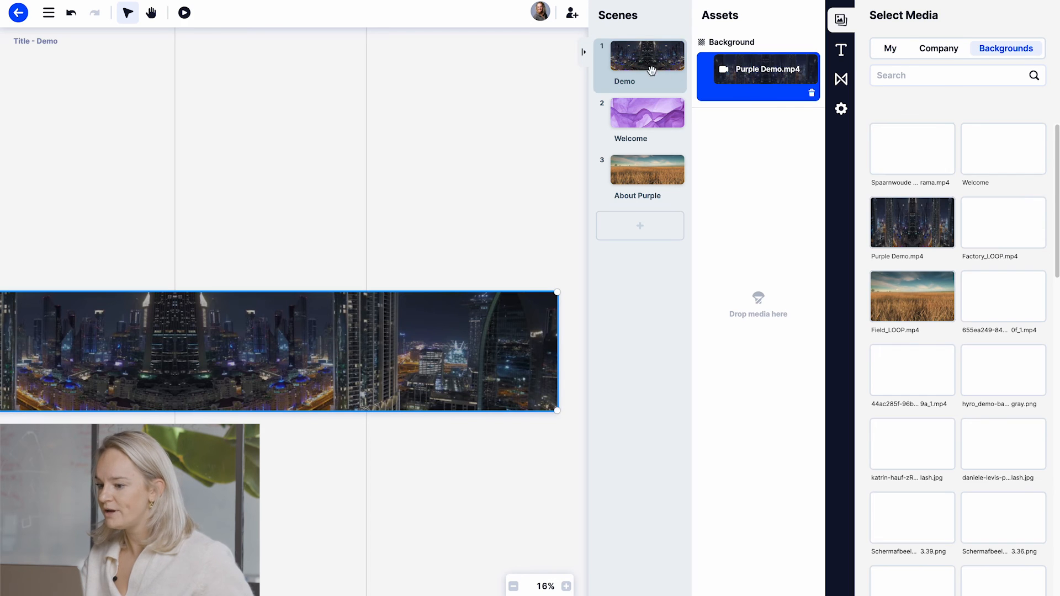
{"action": "left_click", "coordinate": [842, 108]}
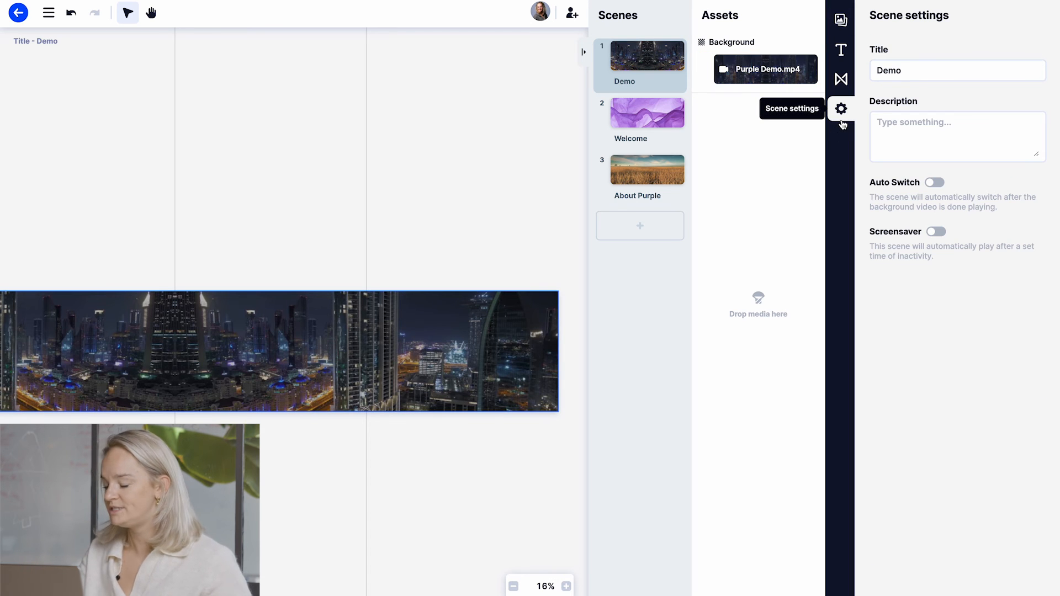
{"action": "mouse_move", "coordinate": [902, 194]}
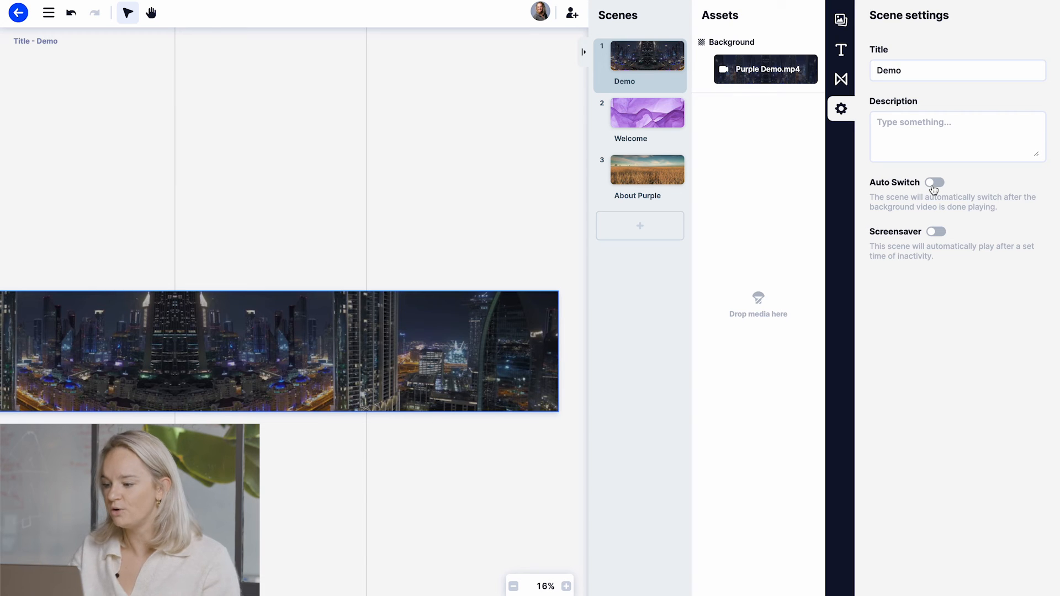
{"action": "left_click", "coordinate": [934, 182]}
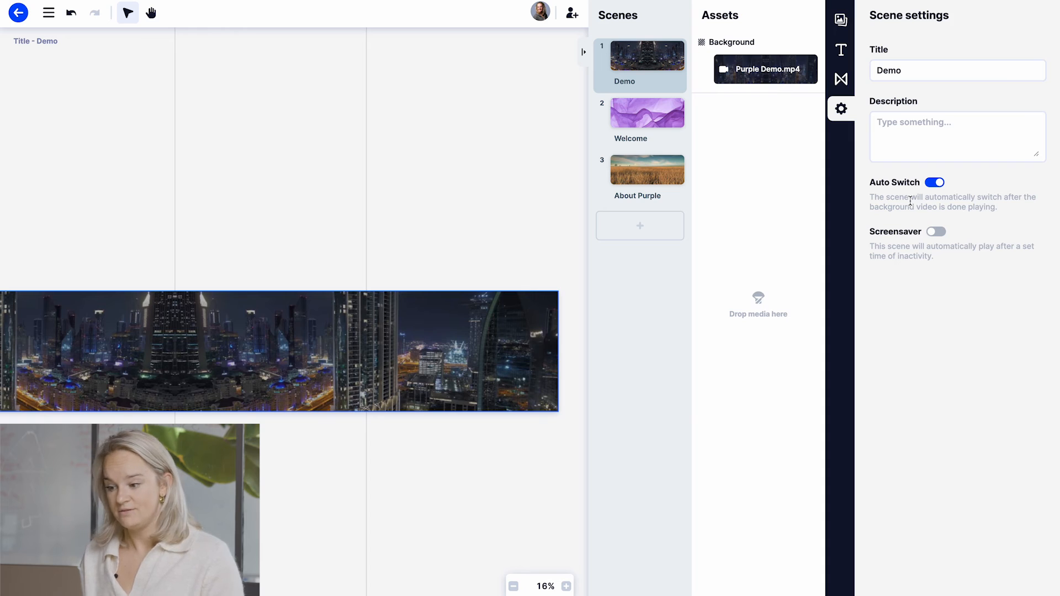
{"action": "left_click", "coordinate": [639, 170]}
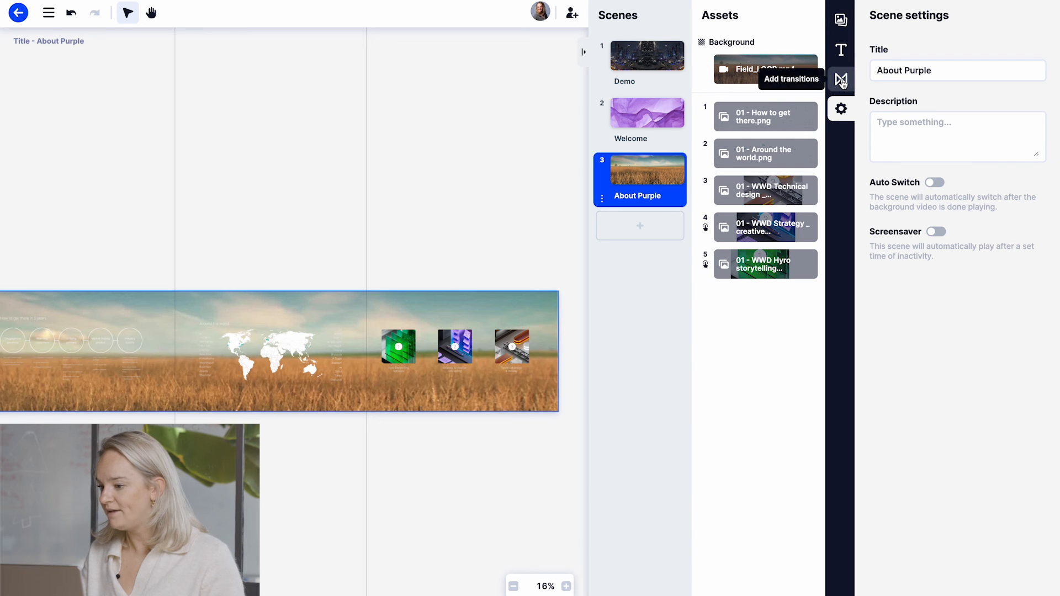
Step: Use the airport video as the About Purple scene's transition with a custom 5-second duration
{"action": "left_click", "coordinate": [841, 80]}
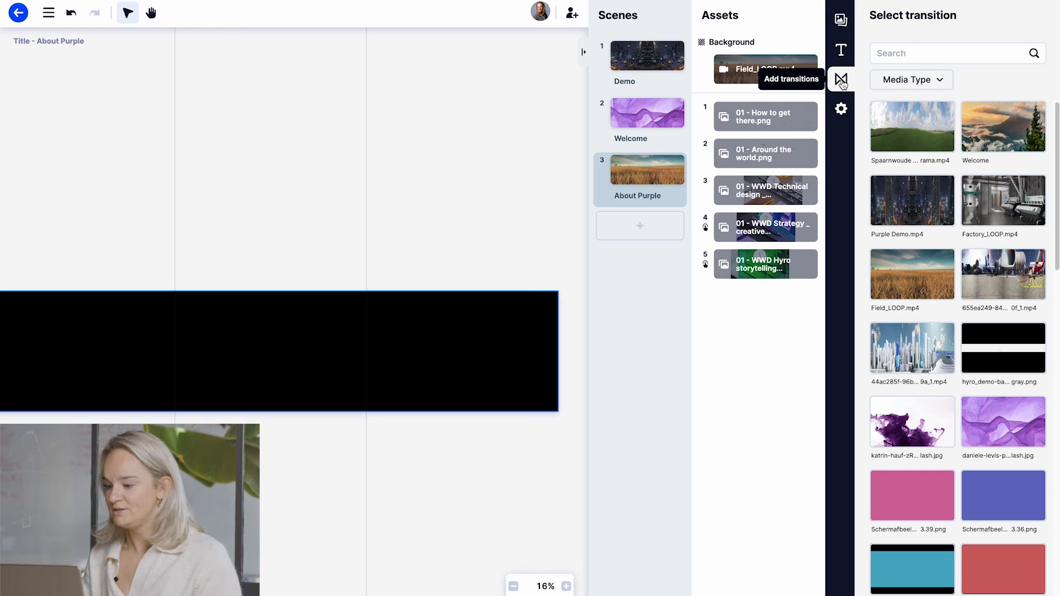
{"action": "mouse_move", "coordinate": [918, 270]}
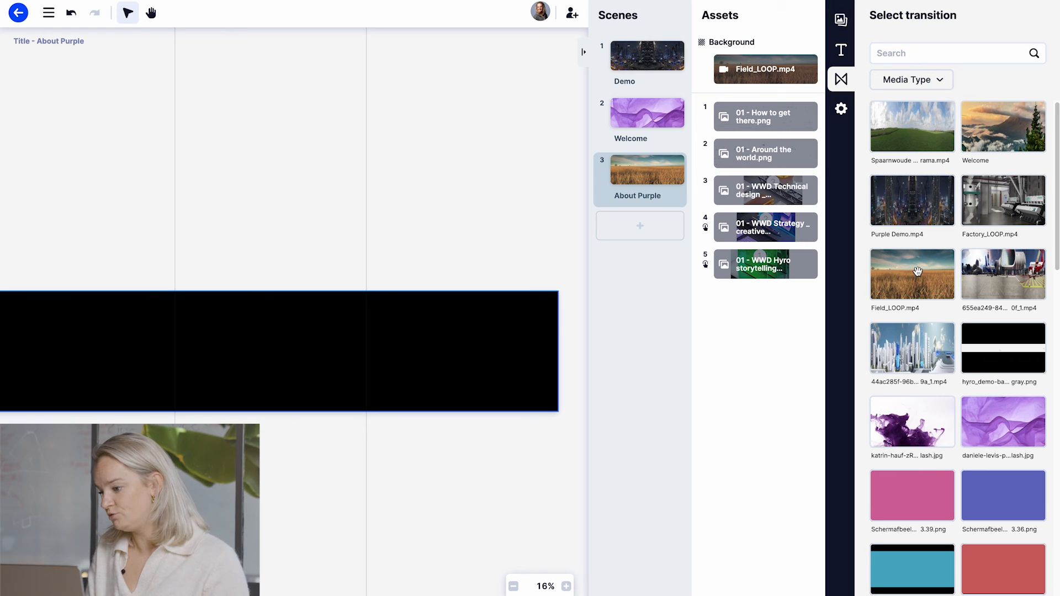
{"action": "left_click", "coordinate": [1003, 274]}
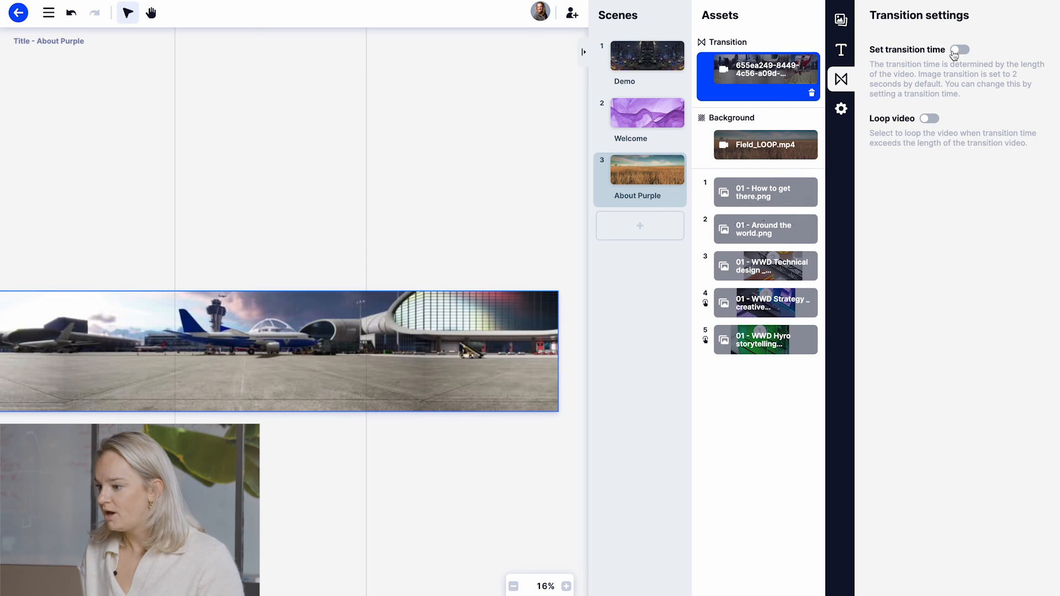
{"action": "left_click", "coordinate": [954, 50]}
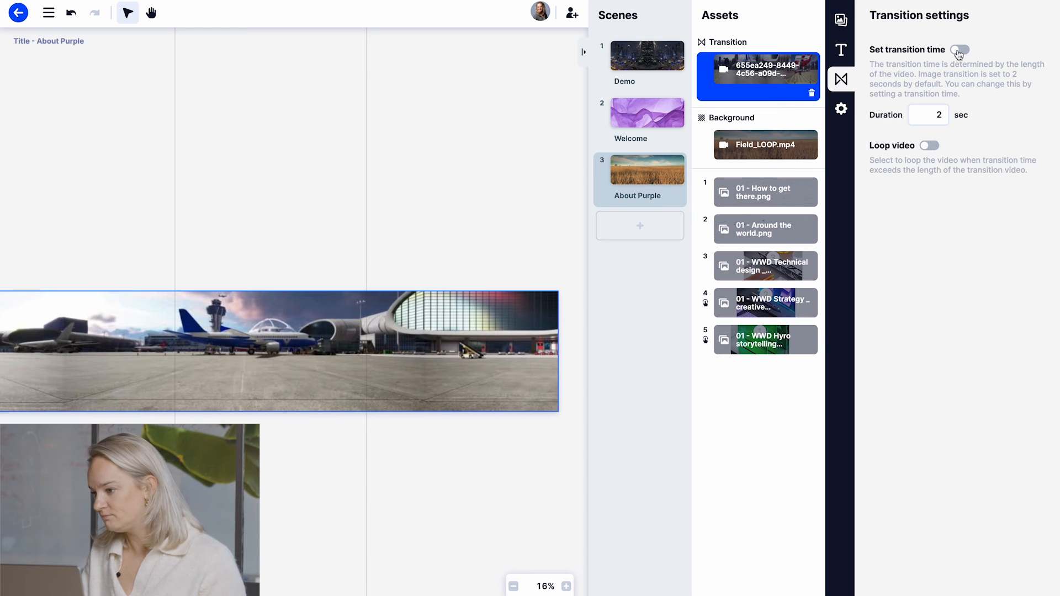
{"action": "left_click", "coordinate": [958, 49]}
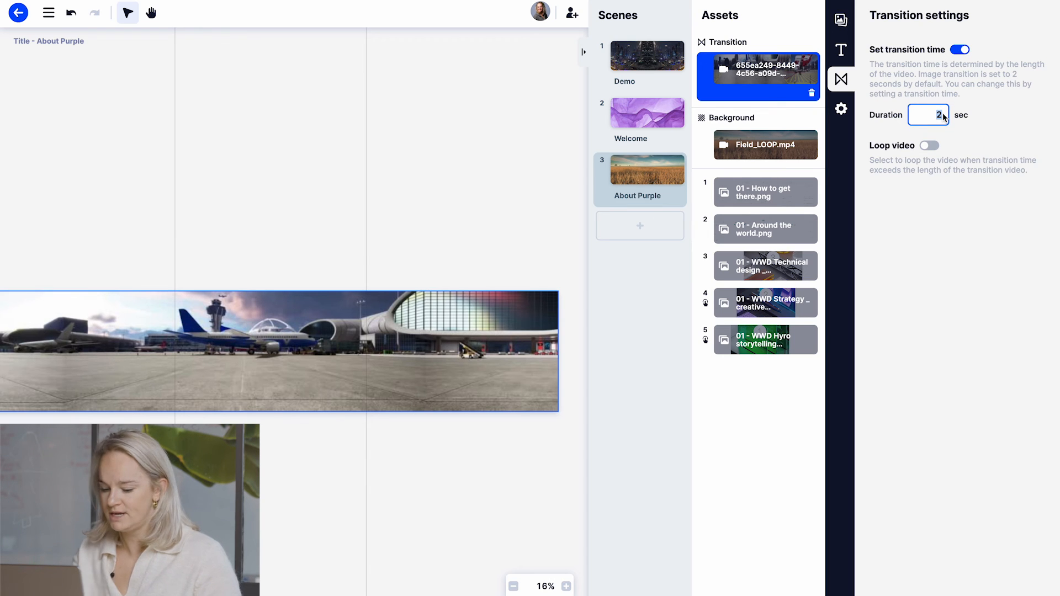
{"action": "type", "text": "5"}
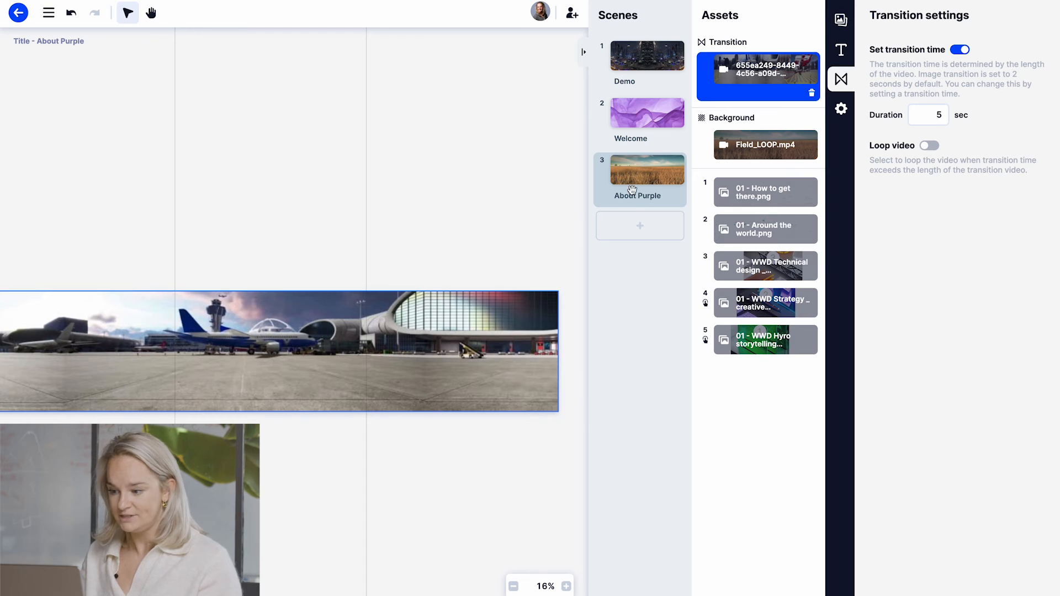
{"action": "mouse_move", "coordinate": [648, 175]}
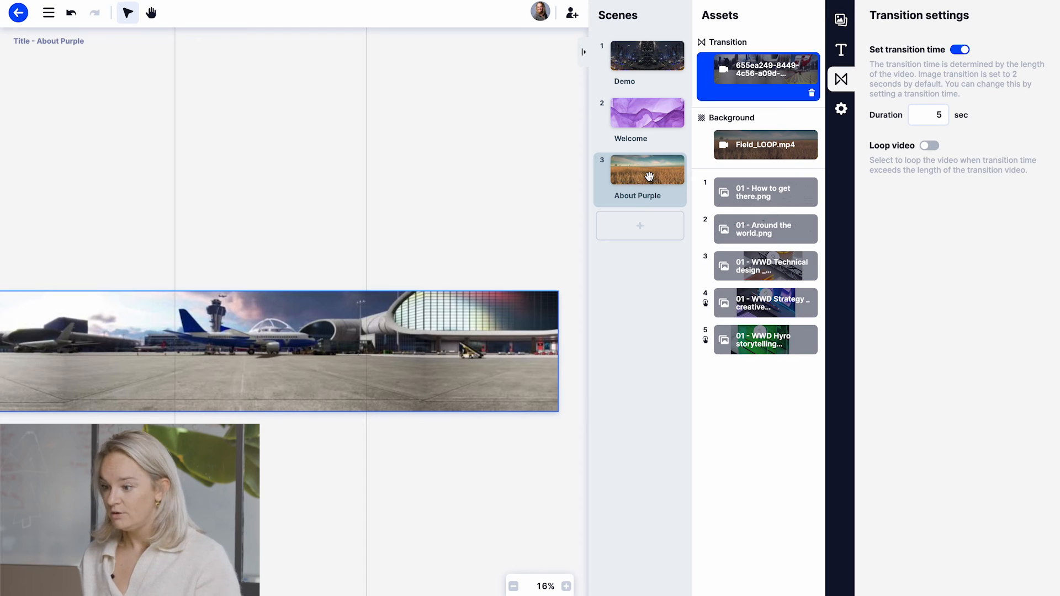
{"action": "mouse_move", "coordinate": [648, 139]}
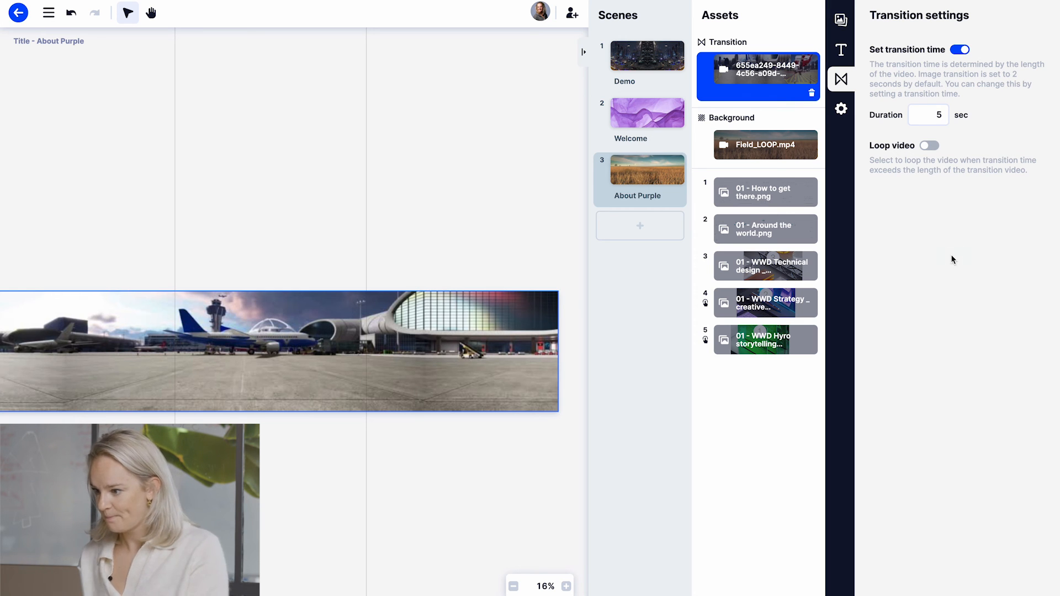
{"action": "left_click", "coordinate": [646, 55]}
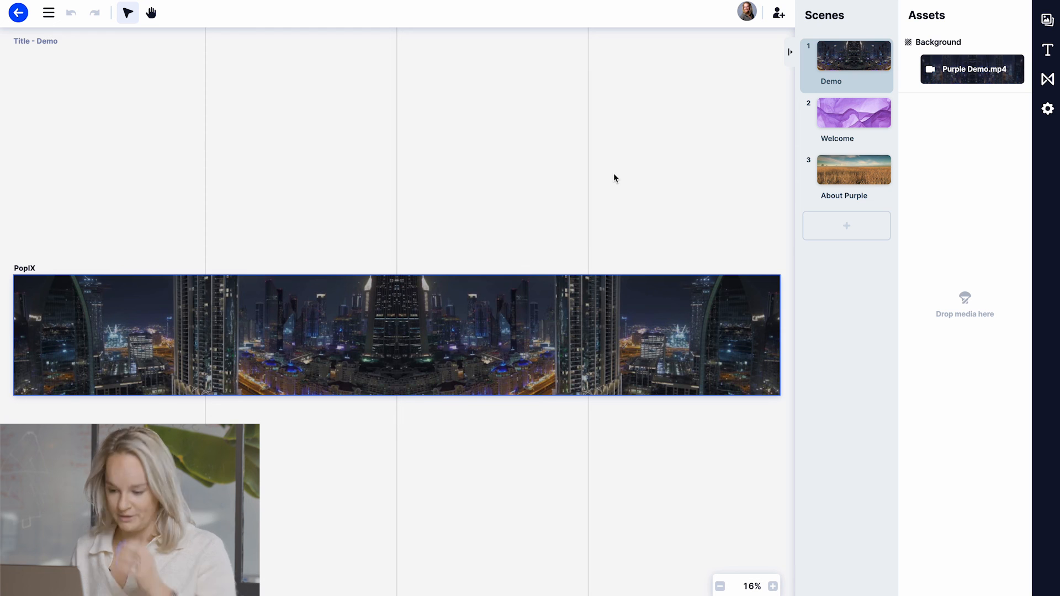
{"action": "mouse_move", "coordinate": [778, 13]}
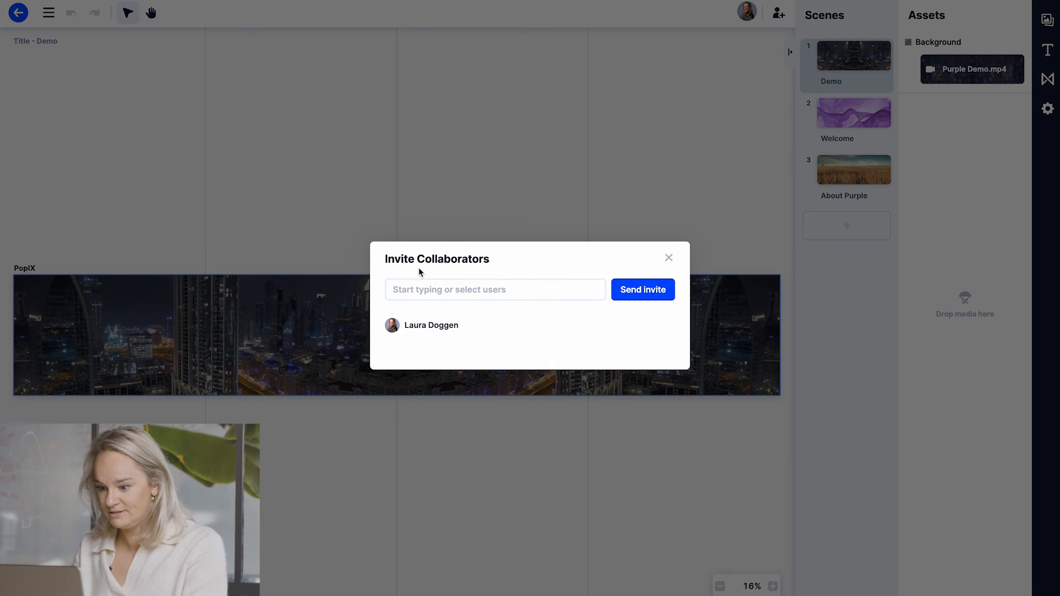
Step: Search for the colleague starting with 'P' and send them a collaboration invite
{"action": "type", "text": "Pim"}
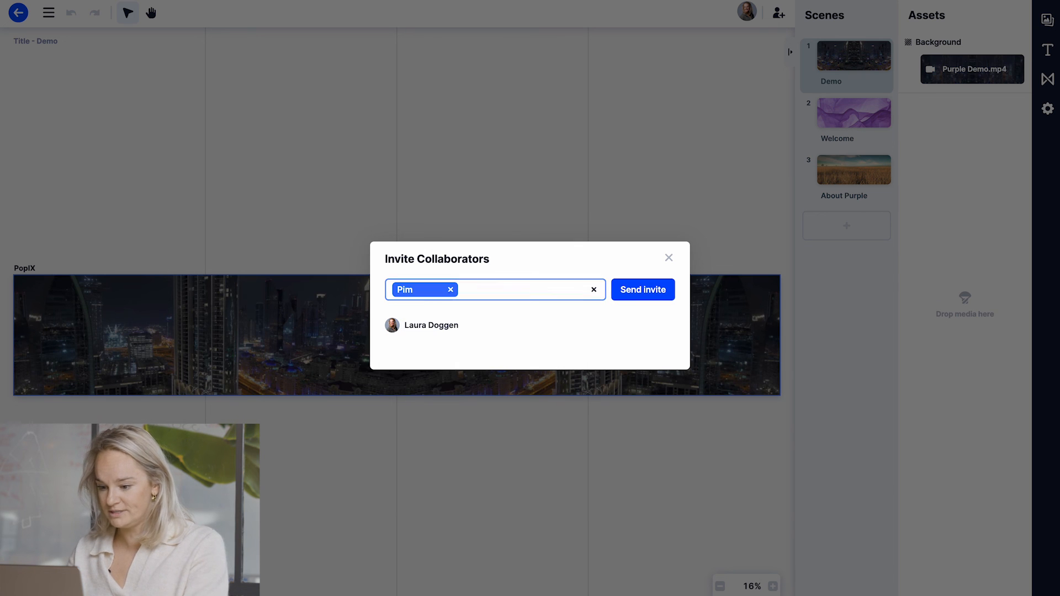
{"action": "left_click", "coordinate": [642, 289]}
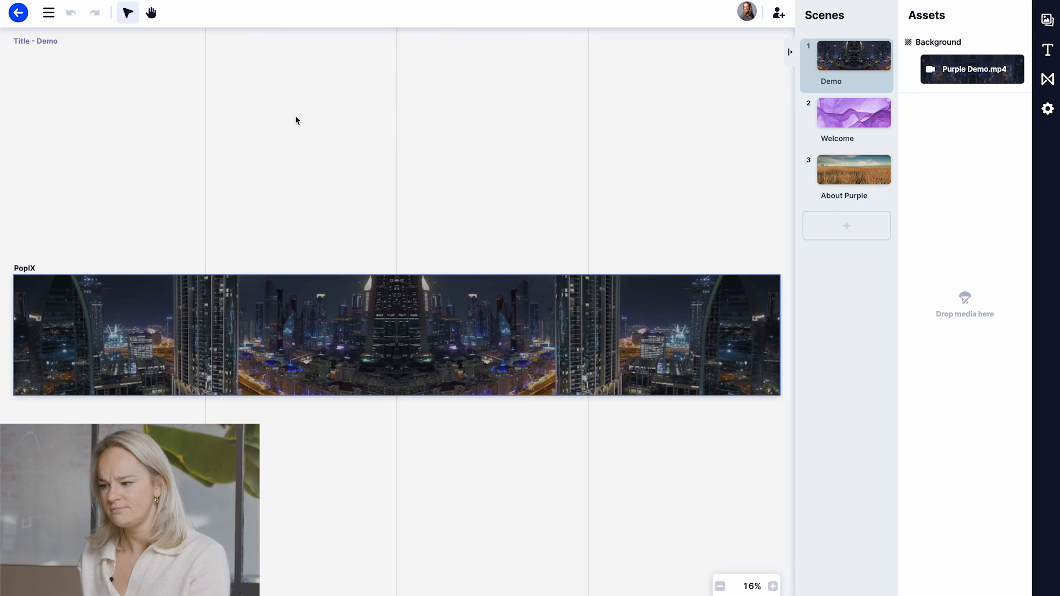
{"action": "mouse_move", "coordinate": [18, 12]}
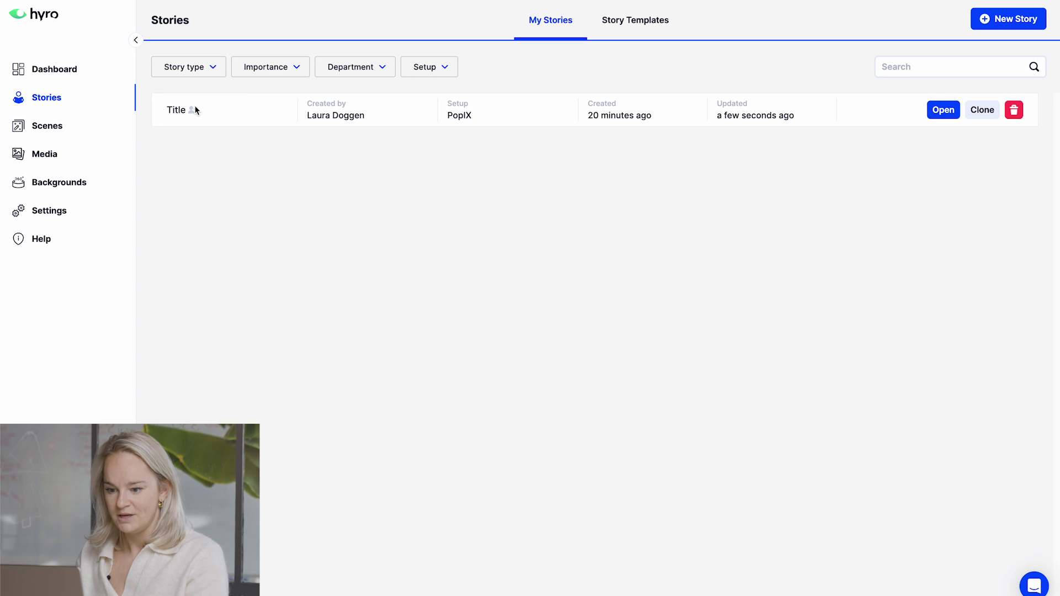
{"action": "mouse_move", "coordinate": [192, 111]}
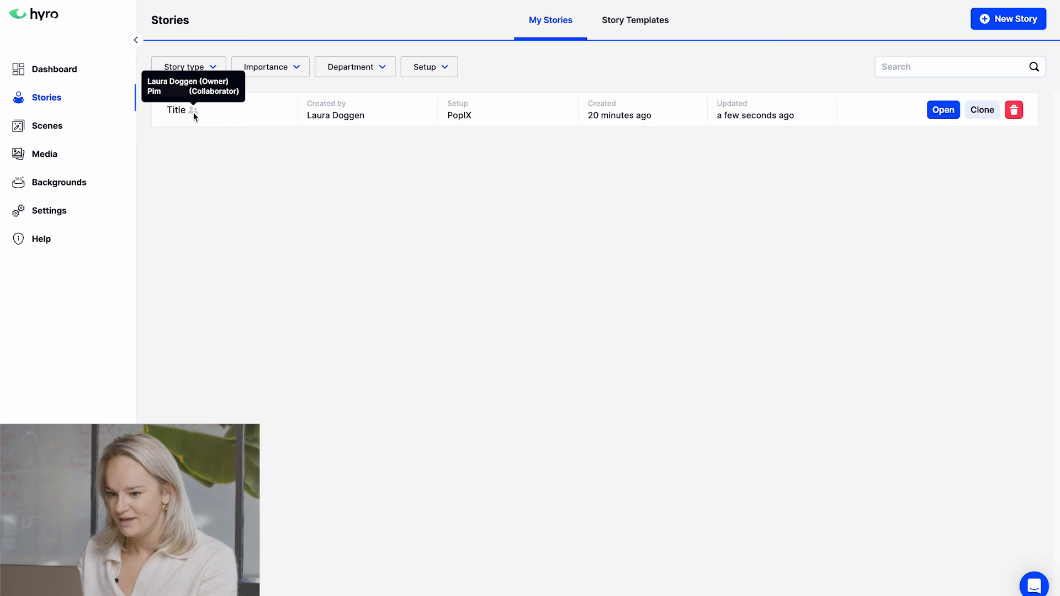
{"action": "mouse_move", "coordinate": [190, 121]}
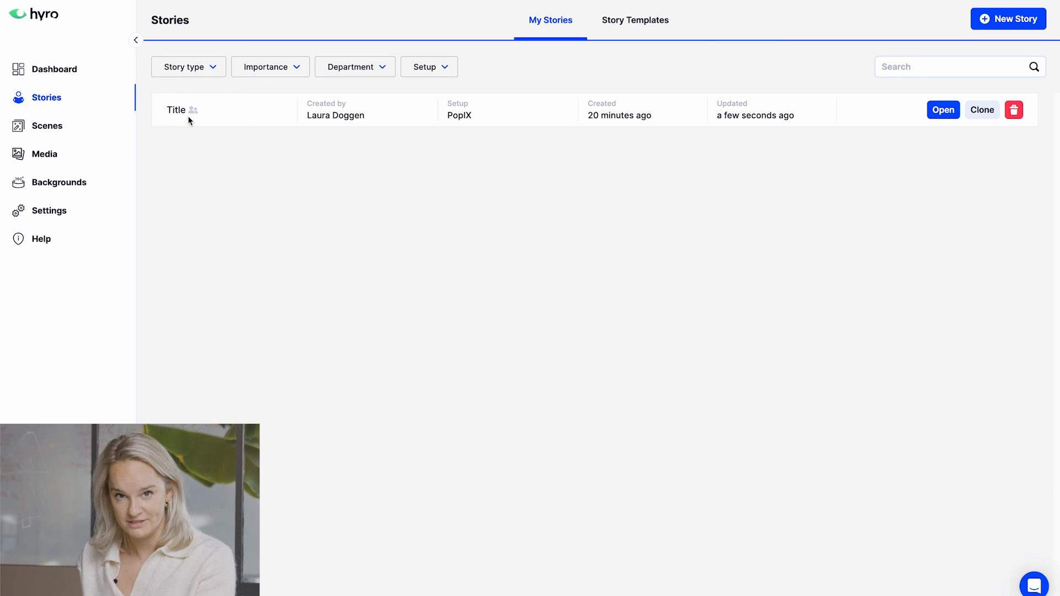